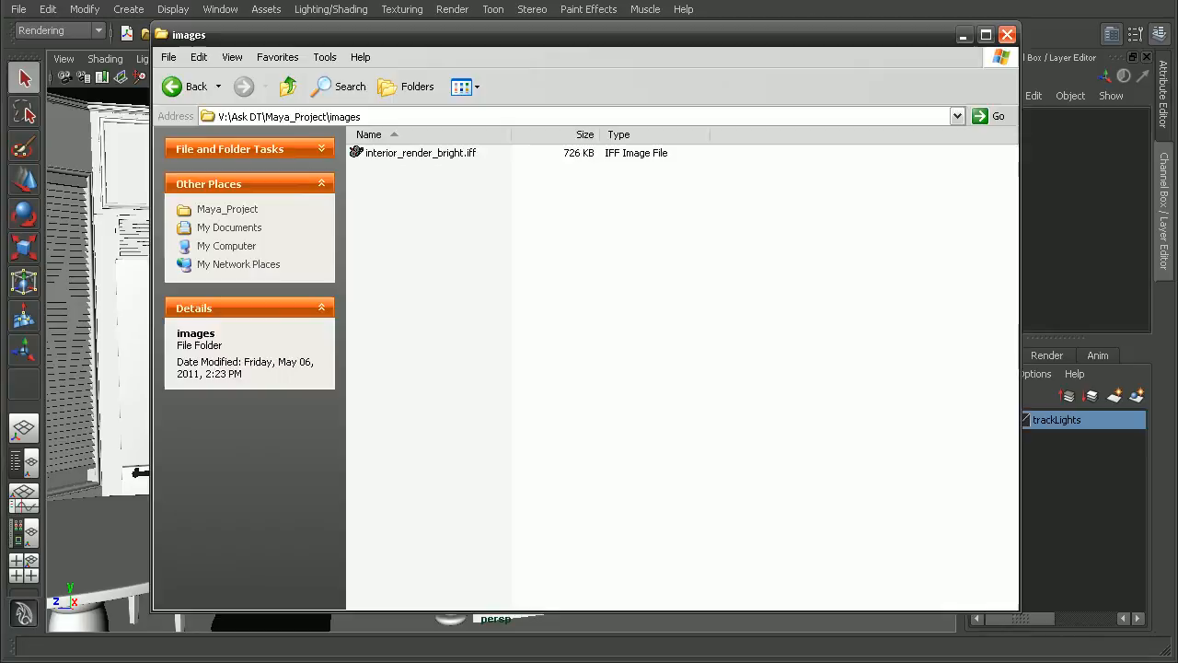
Step: View interior_render_bright.iff from the images folder in FCheck, then close the preview
left_click(420, 153)
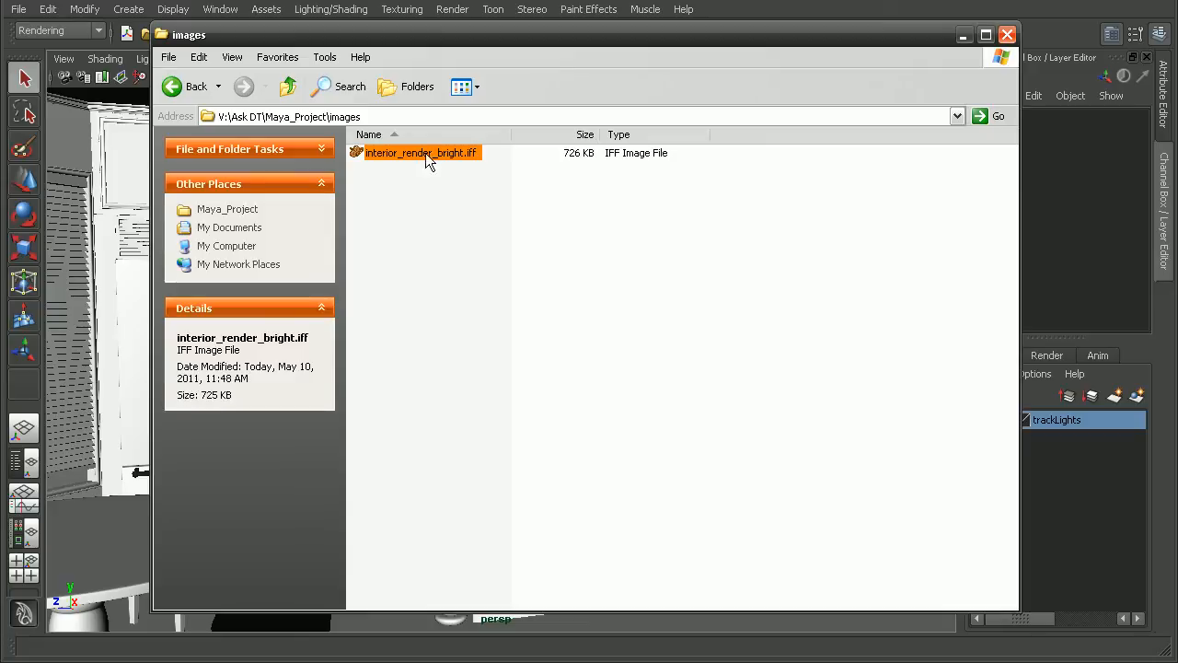
double_click(420, 153)
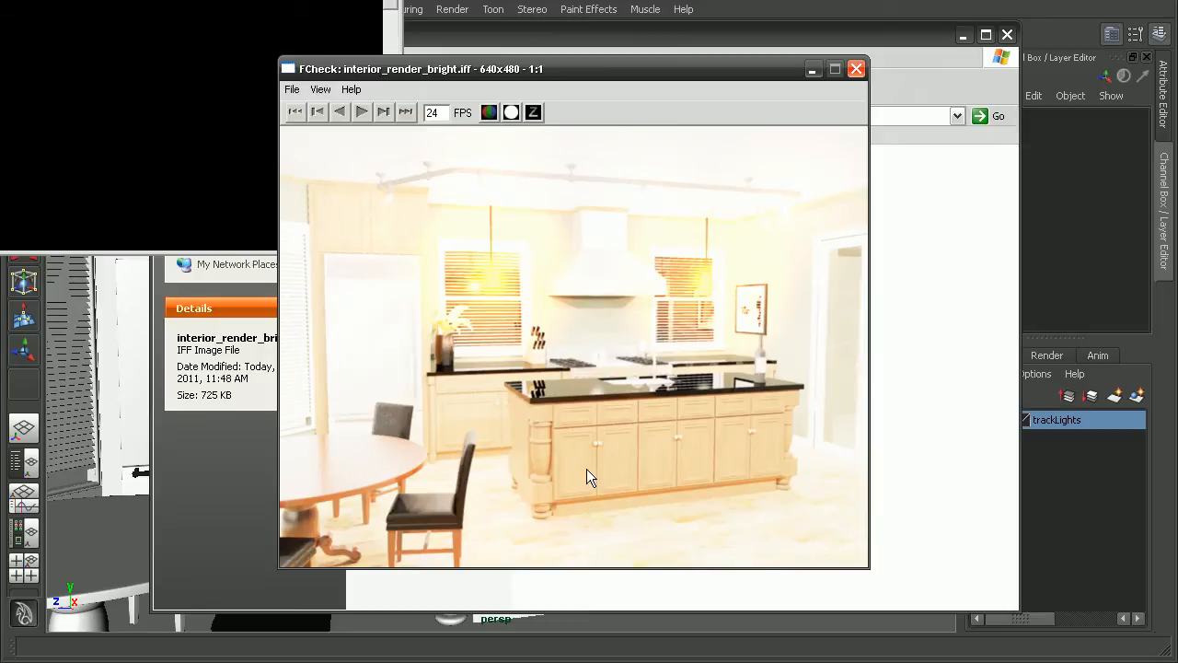
mouse_move(801, 483)
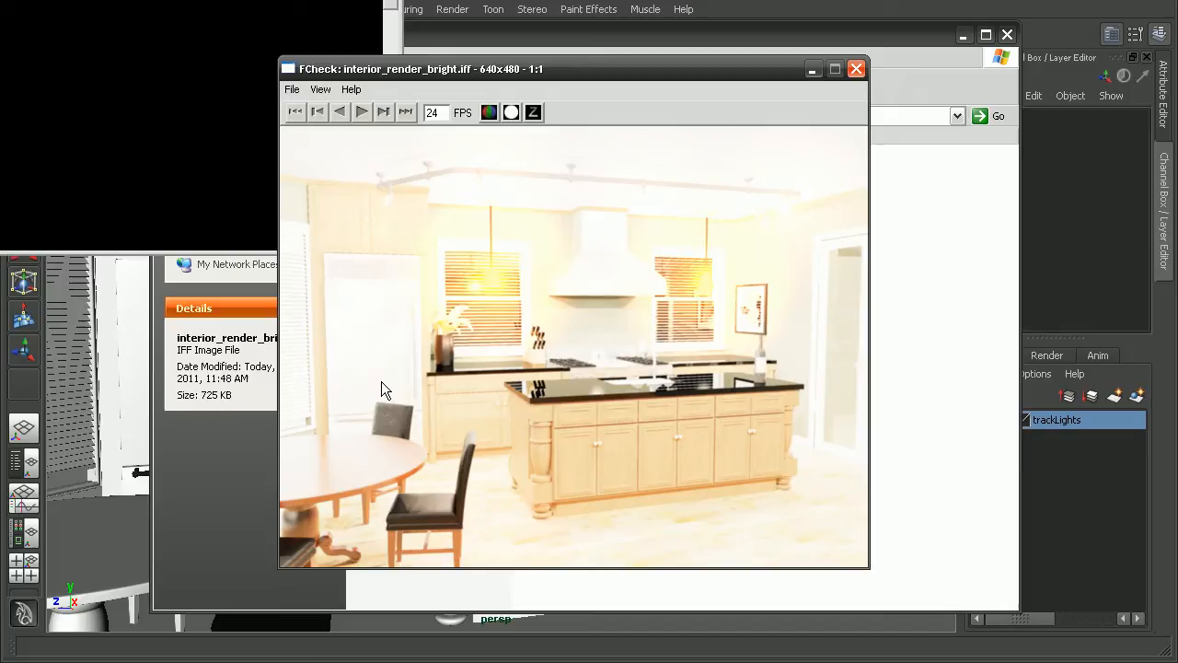
mouse_move(523, 344)
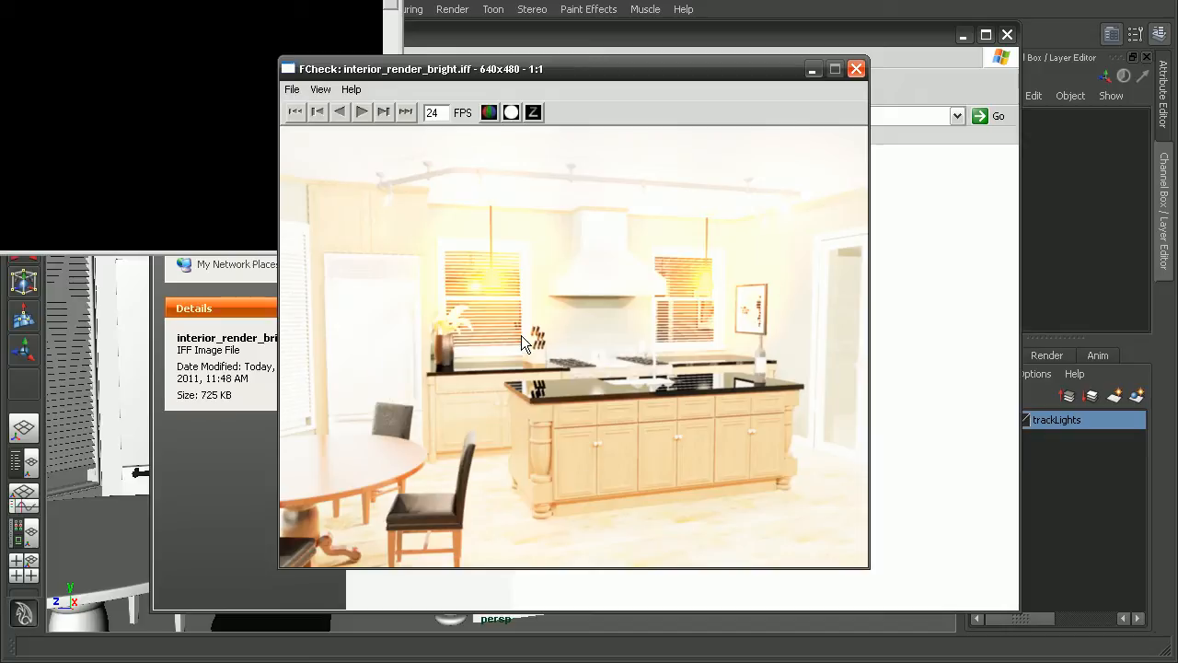
mouse_move(661, 397)
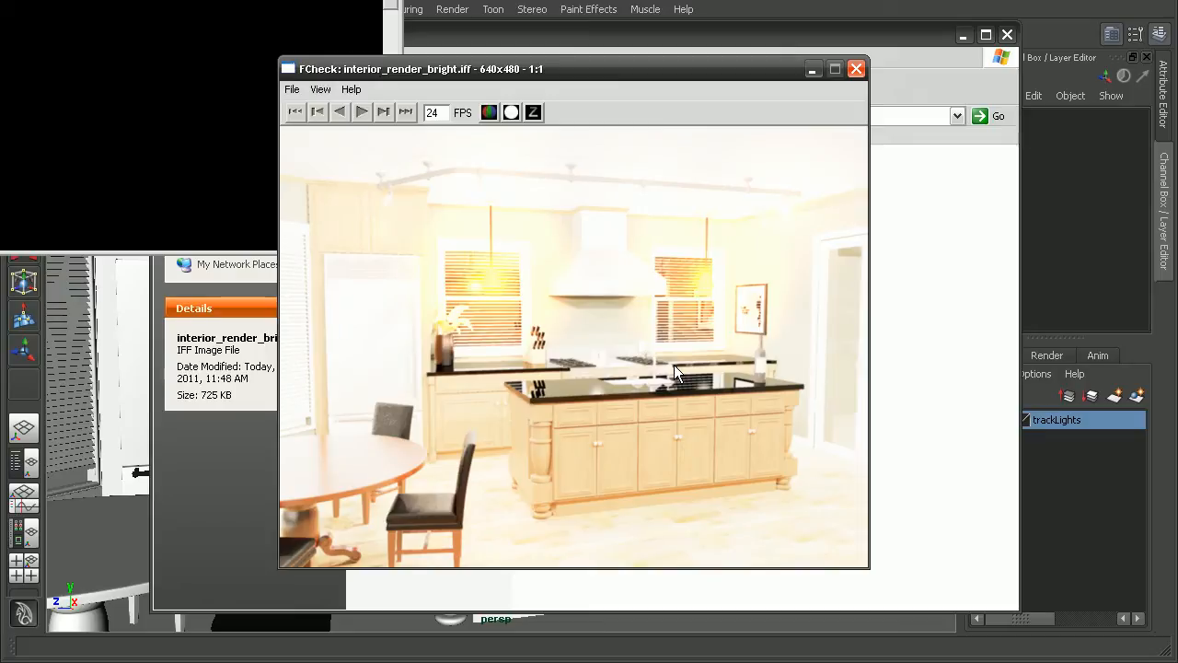
mouse_move(777, 211)
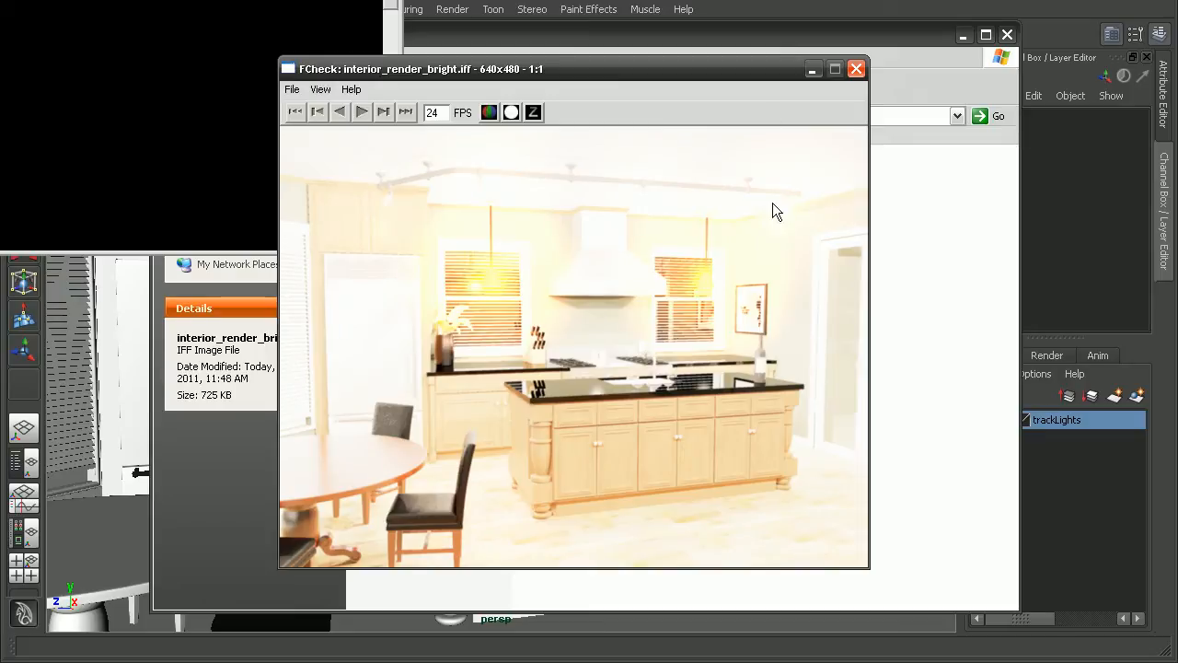
left_click(854, 68)
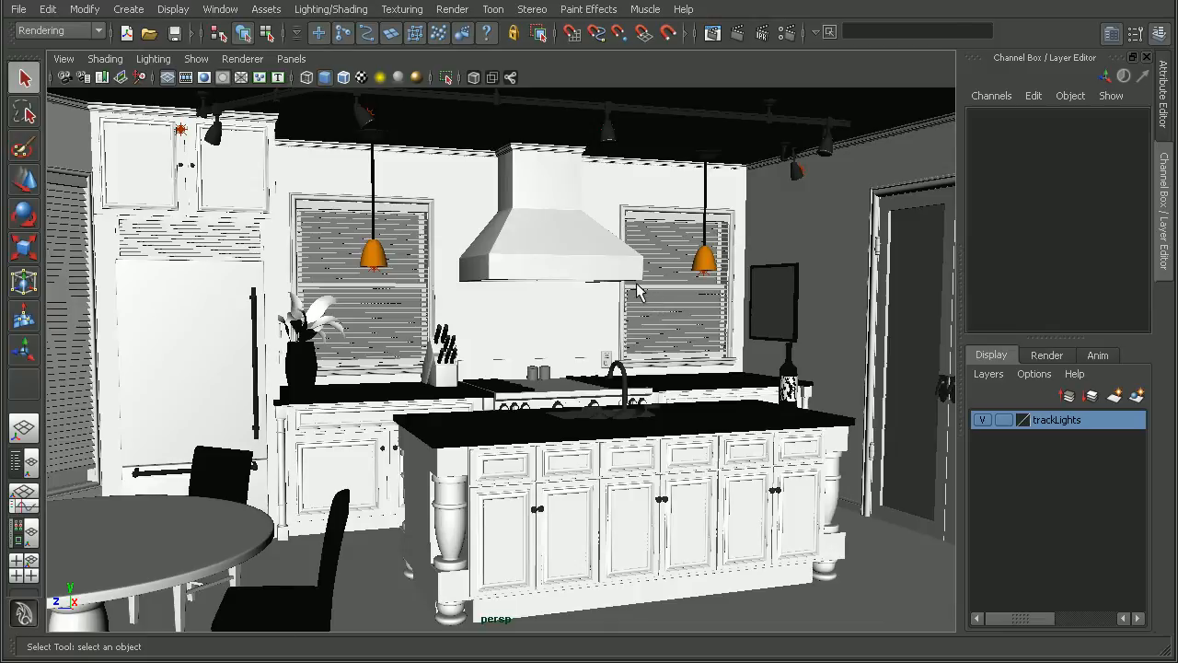
mouse_move(677, 292)
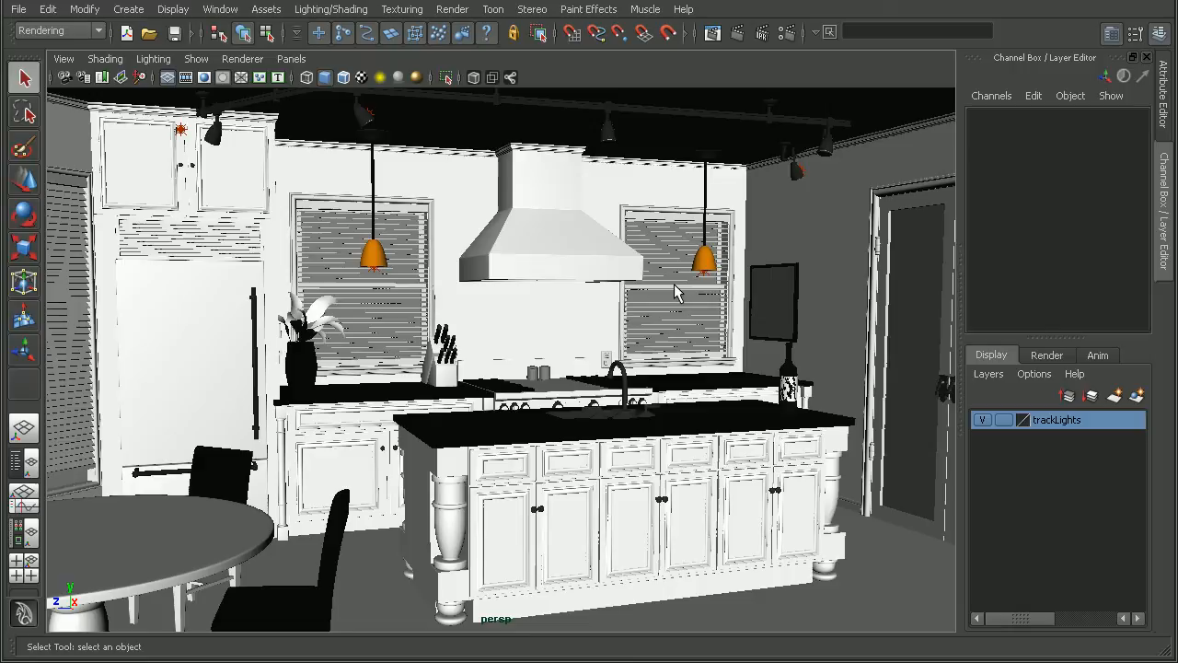
mouse_move(461, 348)
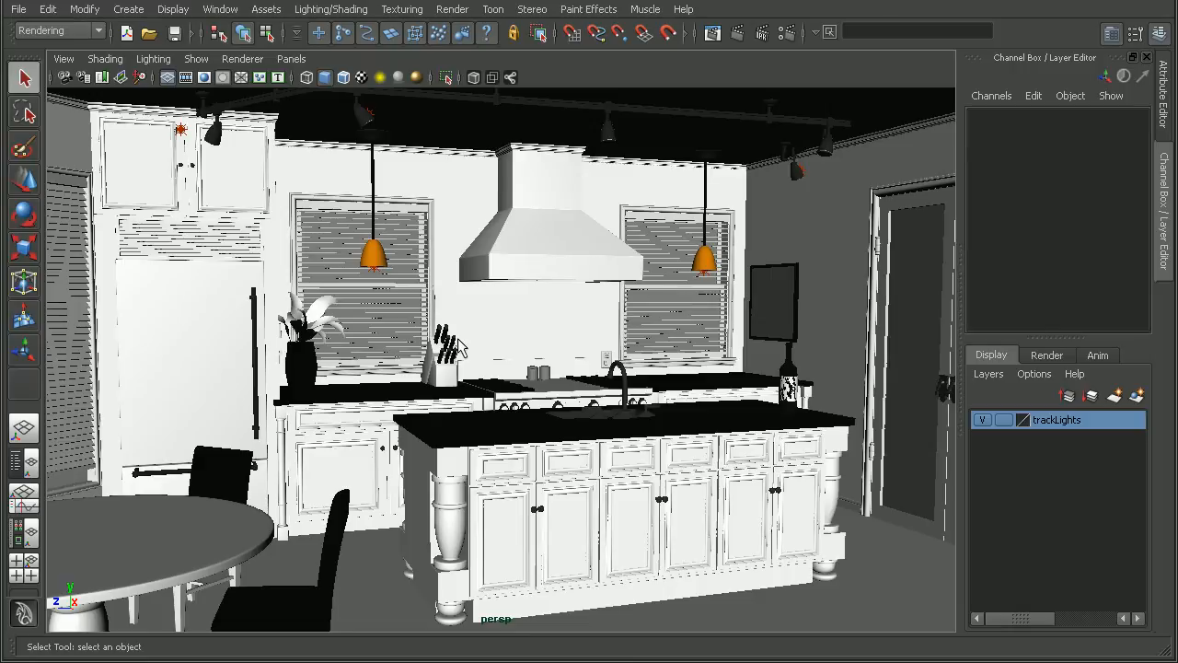
mouse_move(527, 344)
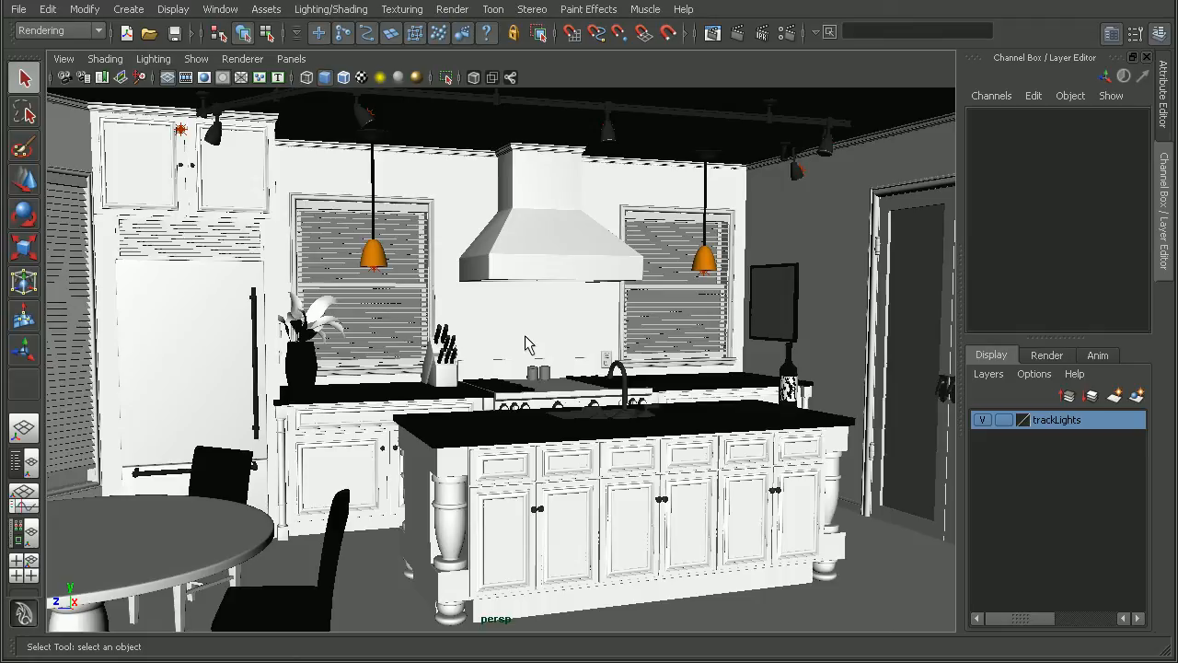
mouse_move(385, 234)
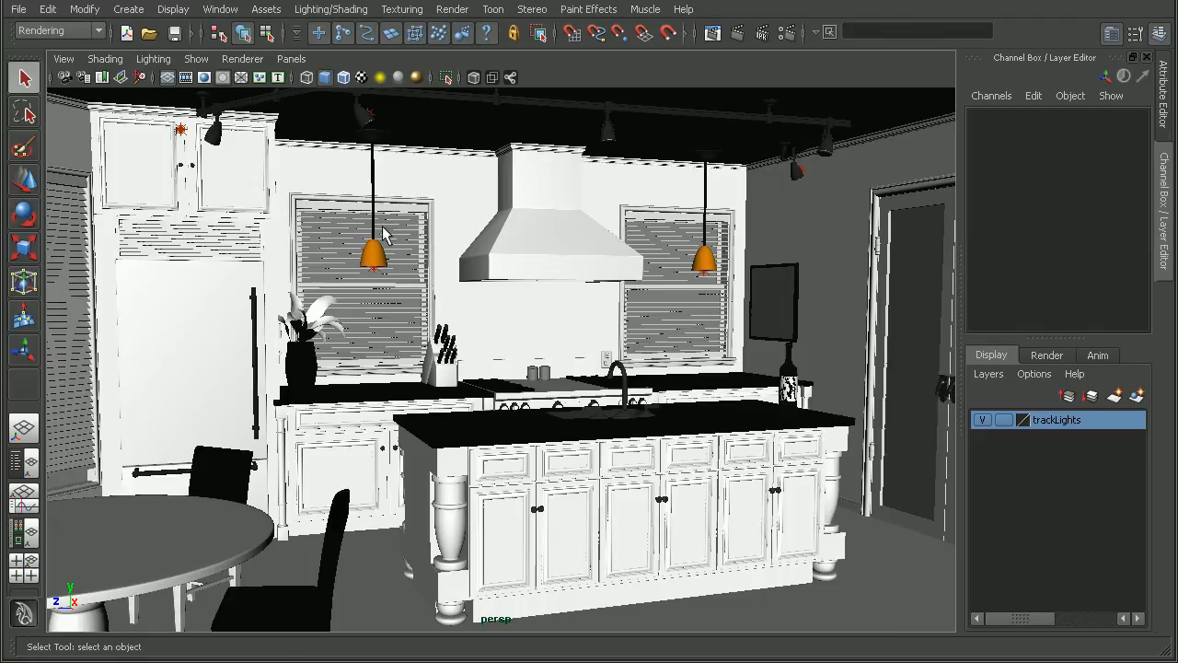
mouse_move(361, 241)
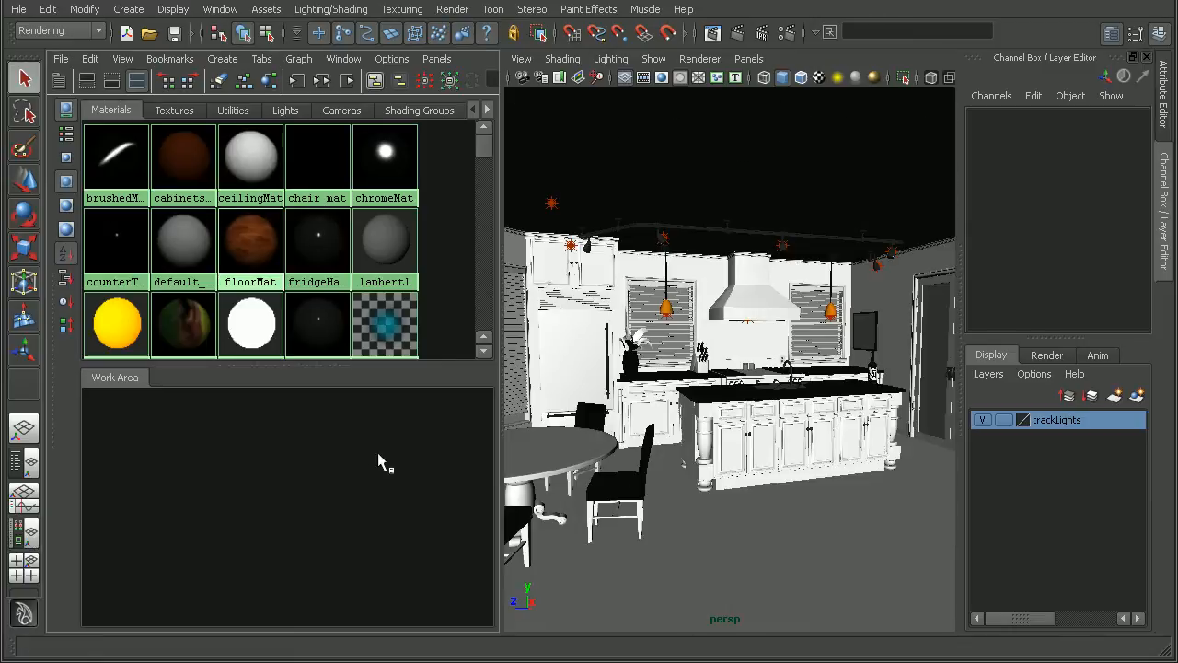
Step: Show the Hypershade's Lights and select point light pointLightShape10 for inspection
left_click(285, 111)
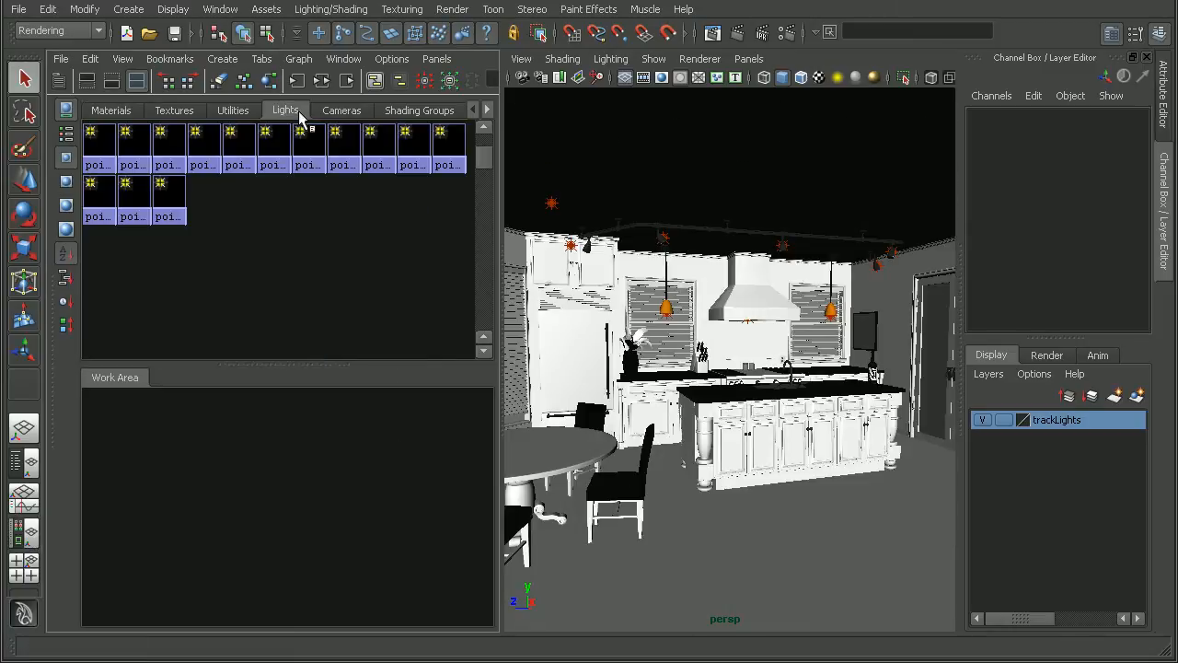
mouse_move(449, 147)
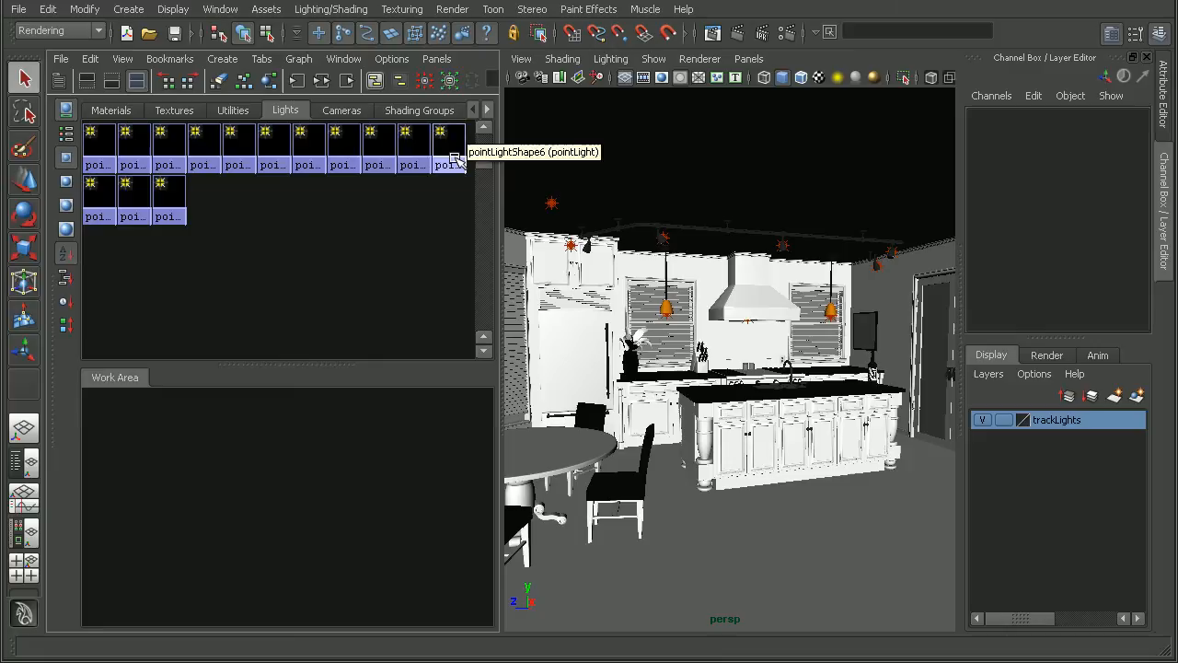
mouse_move(303, 226)
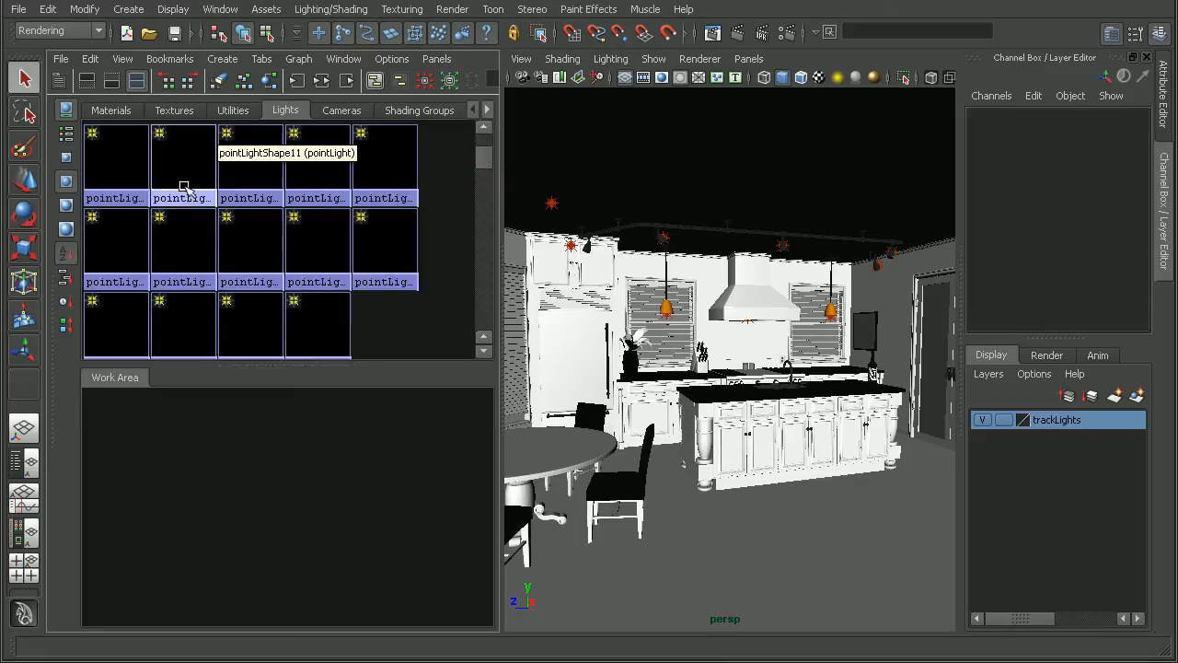
left_click(114, 162)
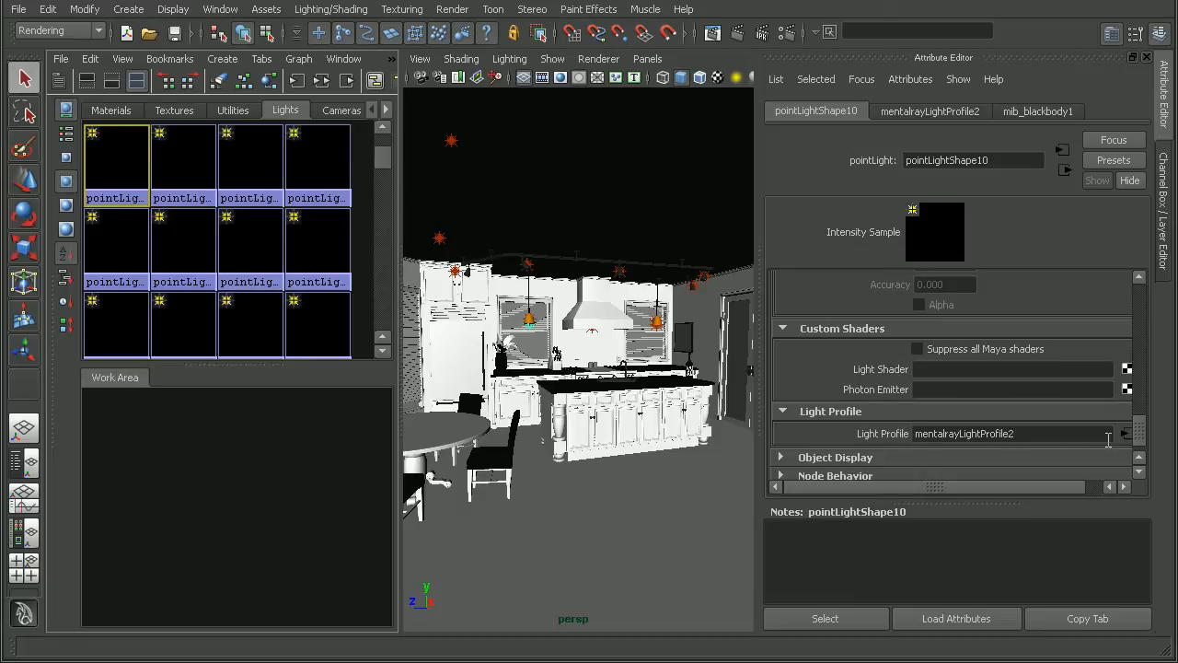
Step: Inspect mentalrayLightProfile2's IES file path and start browsing for a replacement file
left_click(928, 110)
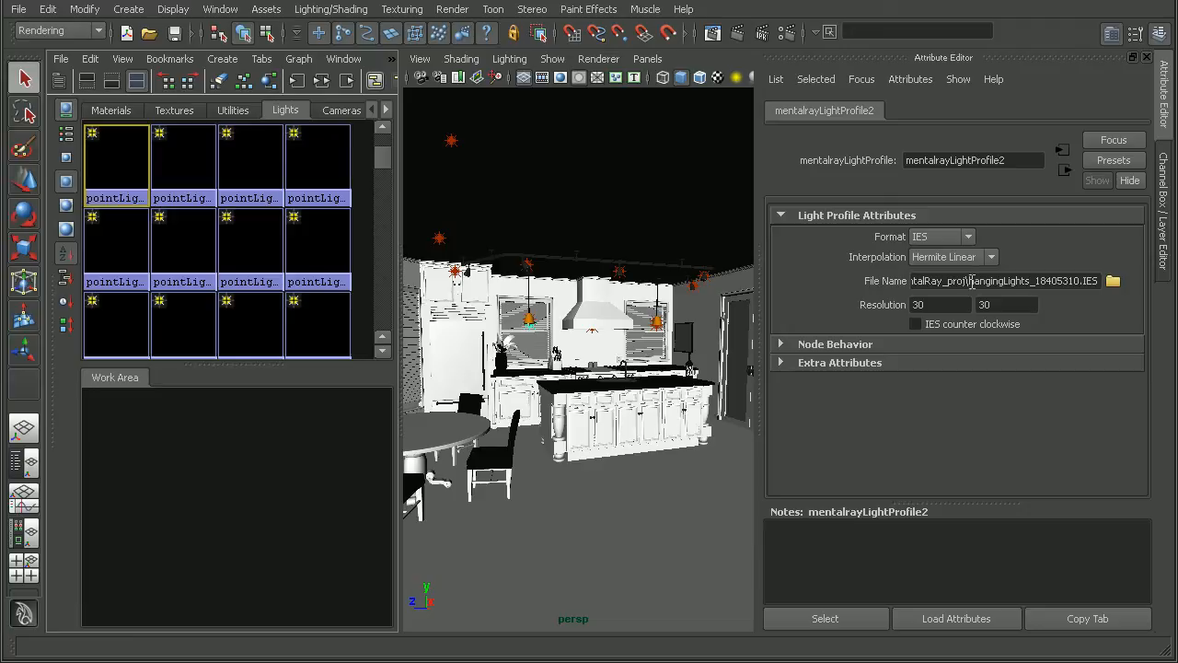
double_click(997, 280)
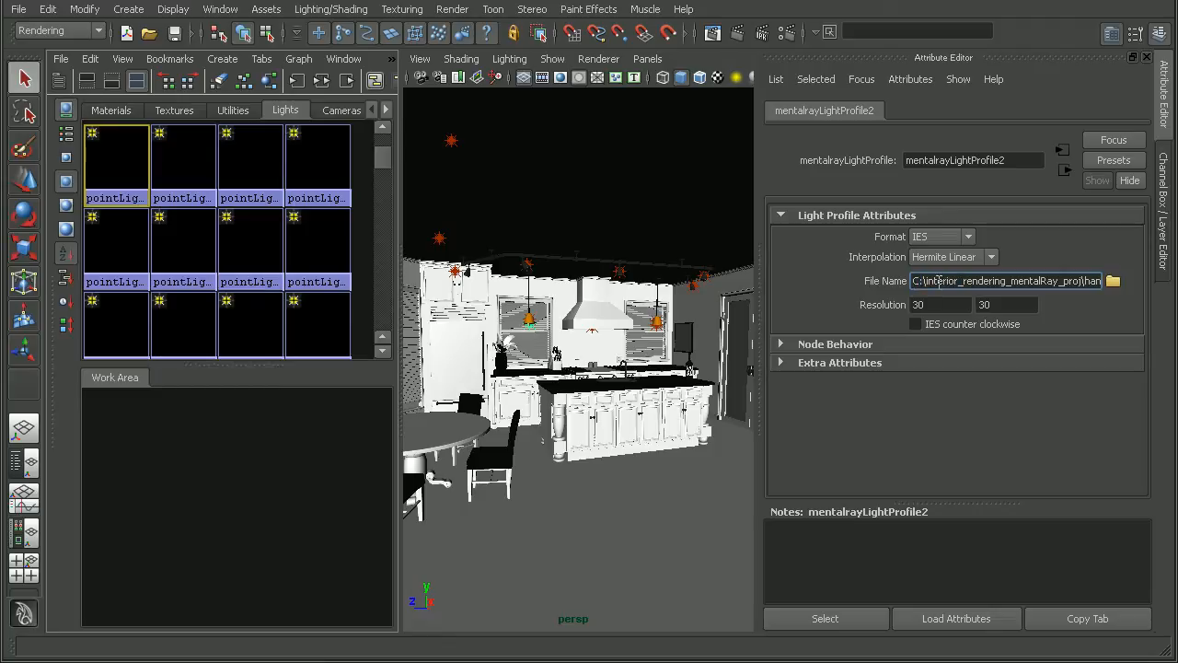
triple_click(1003, 280)
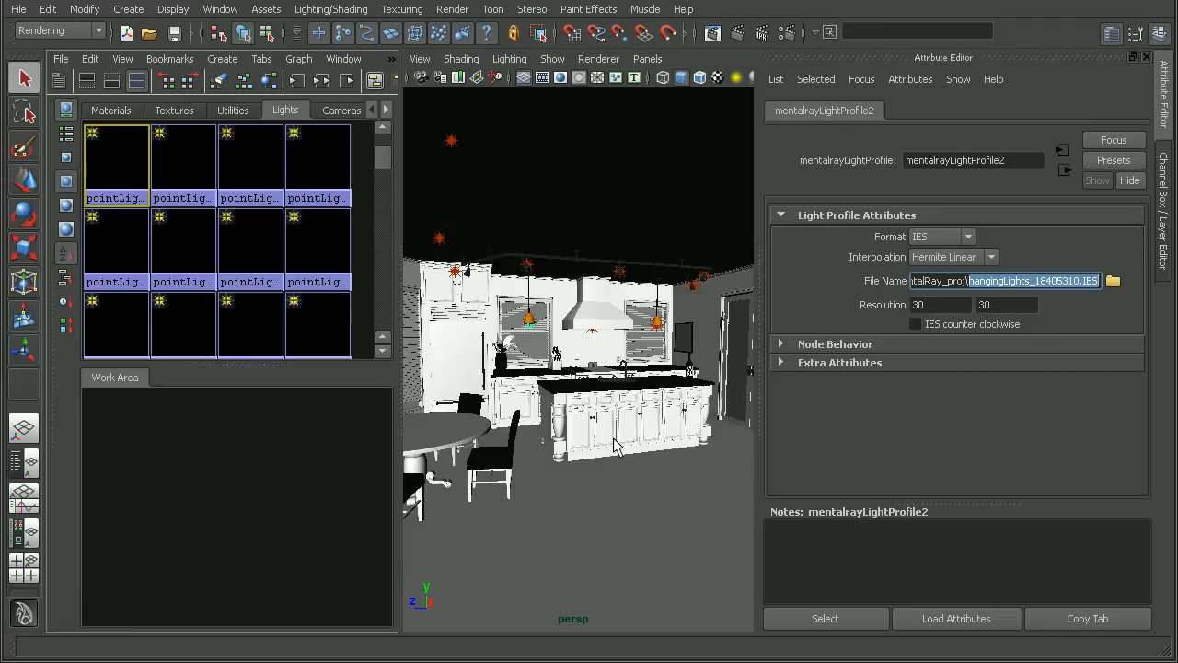
mouse_move(744, 423)
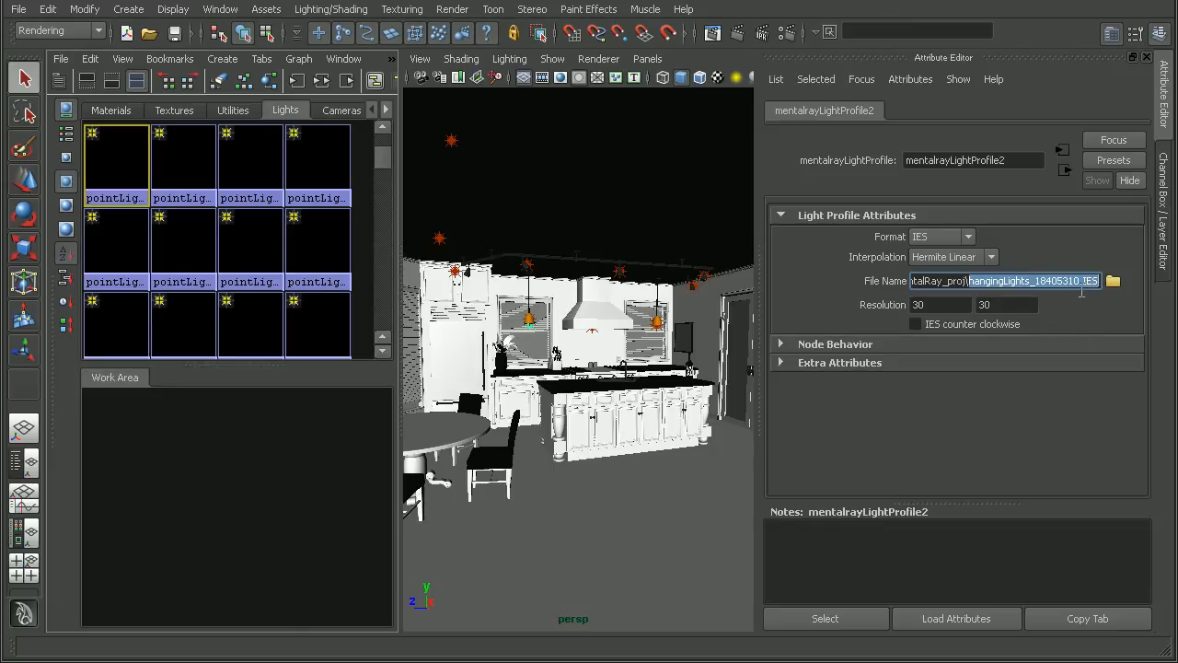
left_click(1111, 279)
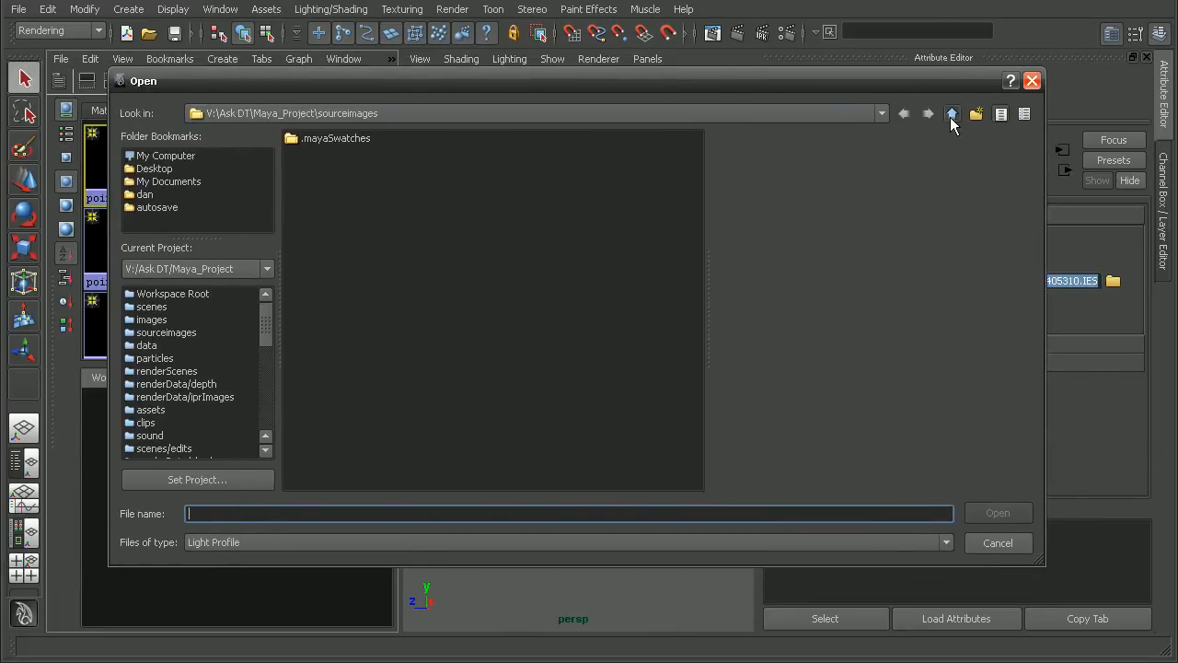
Step: Load hangingLights_18405310.IES from the Maya_Project folder into mentalrayLightProfile2
left_click(954, 114)
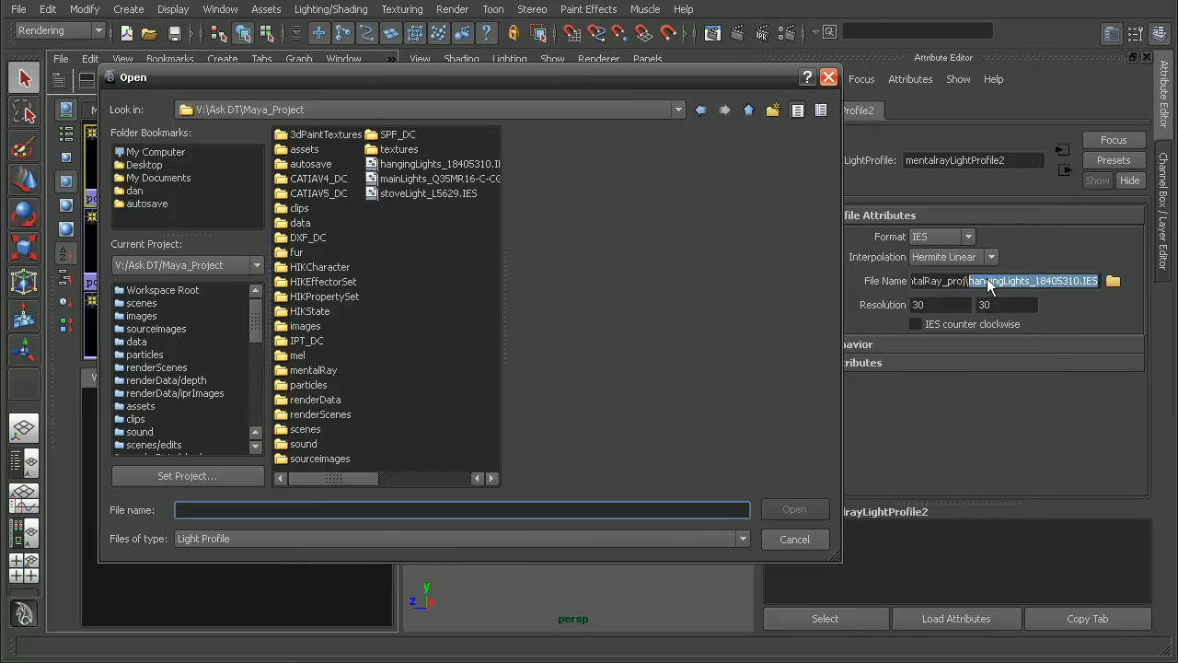
left_click(353, 164)
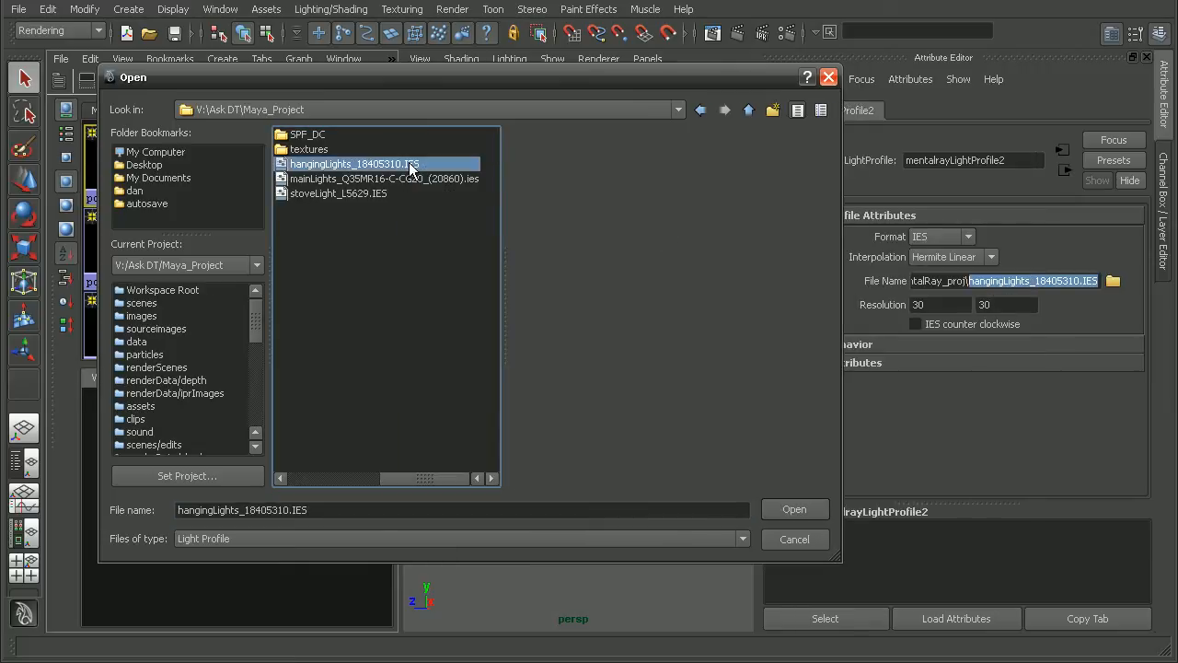
left_click(793, 508)
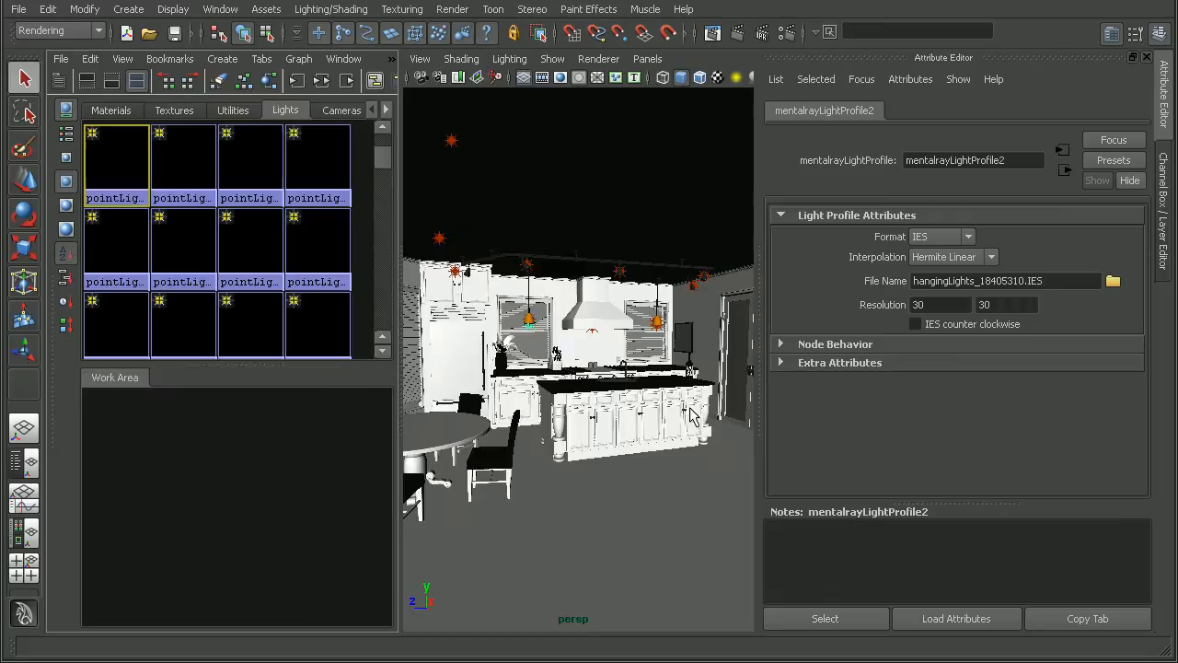
Step: Check the other point lights' profile links and bring up mentalrayLightProfile1's settings
left_click(182, 162)
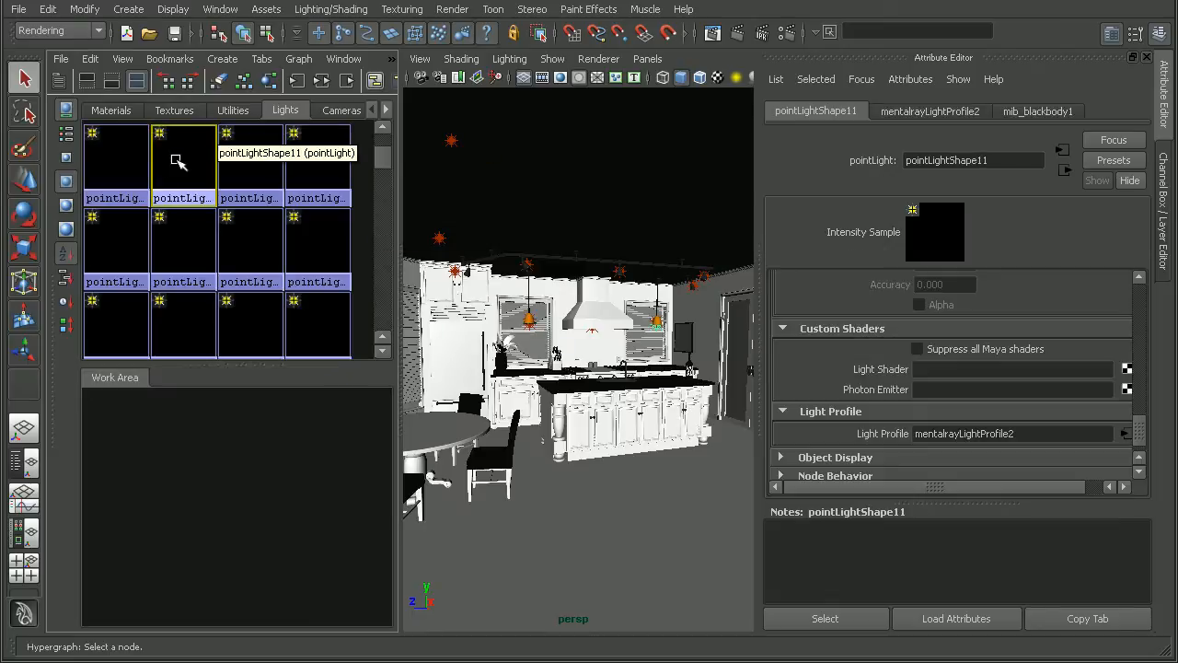
left_click(250, 162)
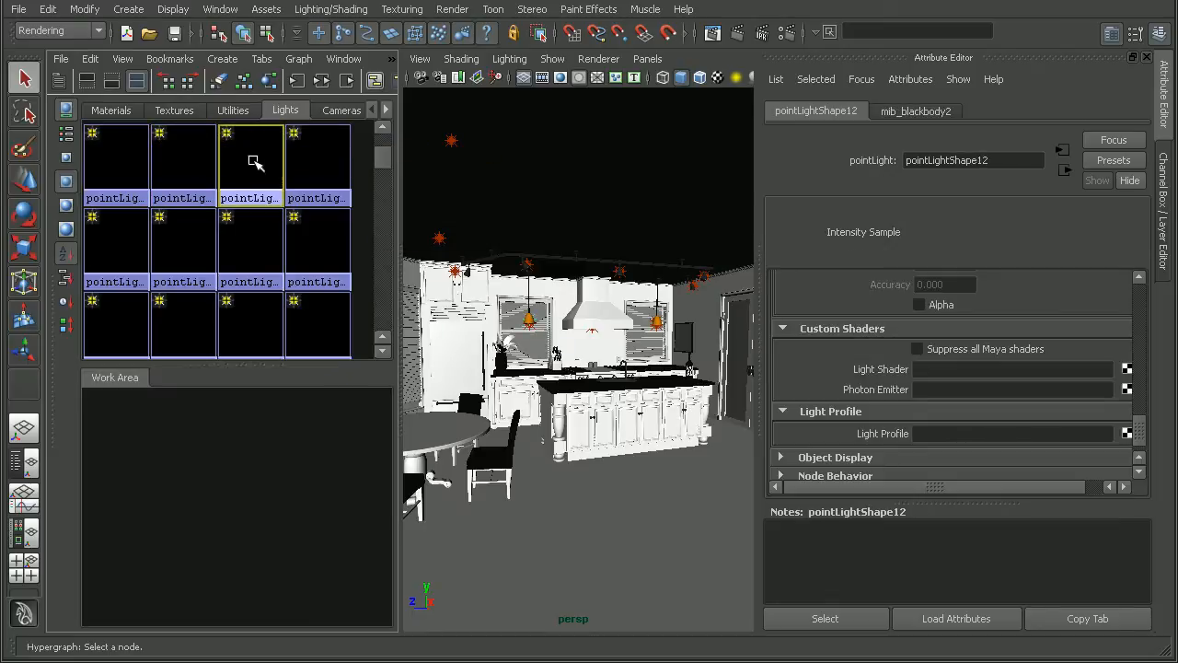
left_click(114, 162)
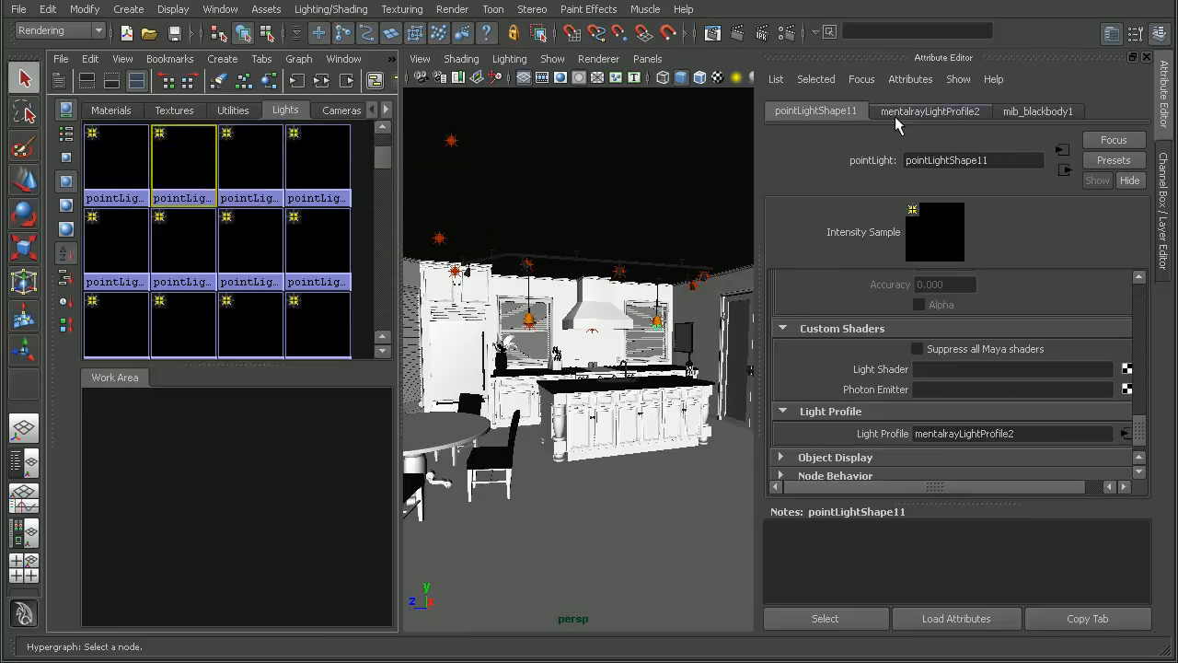
left_click(930, 111)
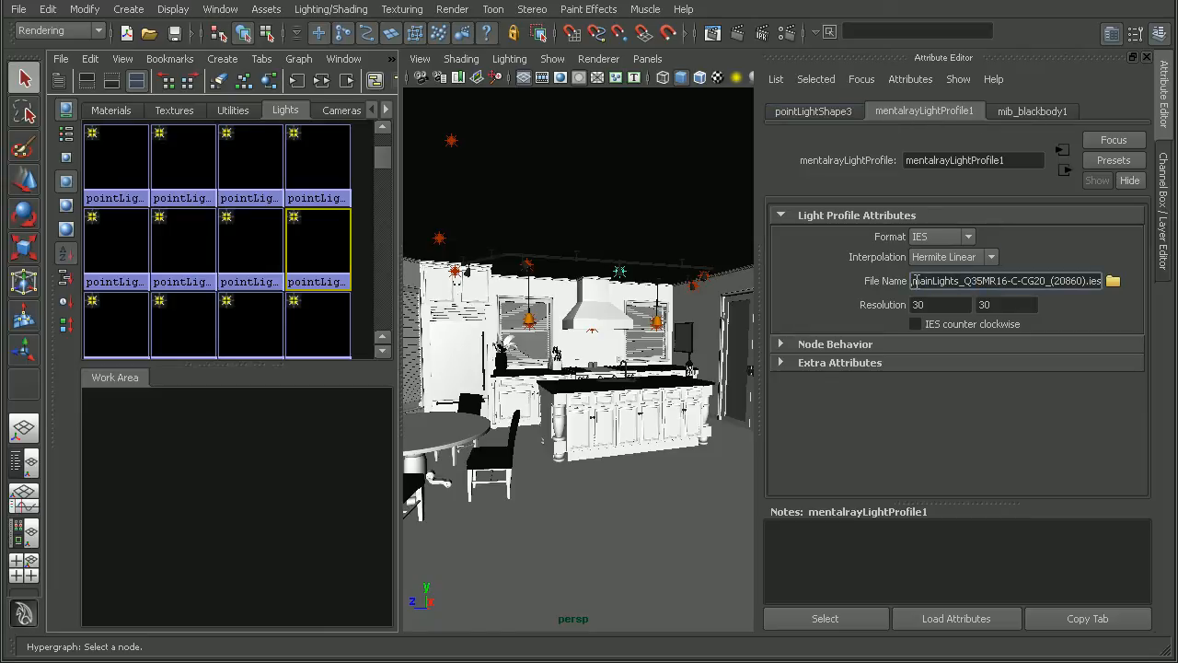
Step: Re-link mentalrayLightProfile1 to mainLights_Q35MR16-C-CG20_(20860).ies from the IES folder
triple_click(1003, 280)
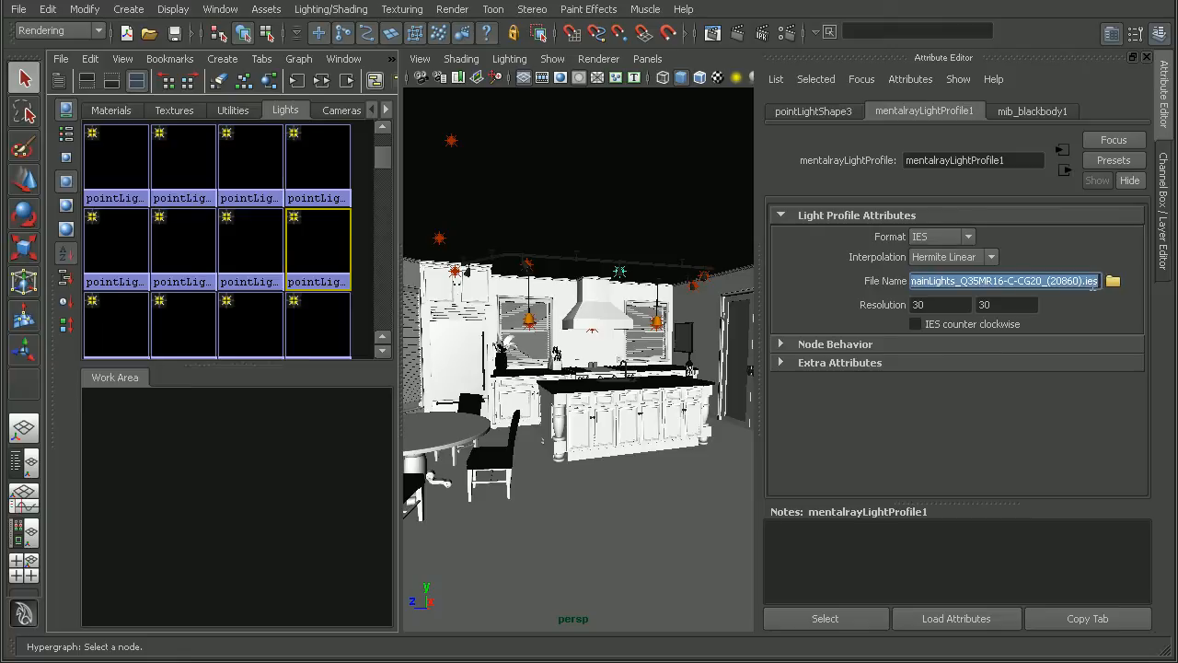
left_click(1112, 280)
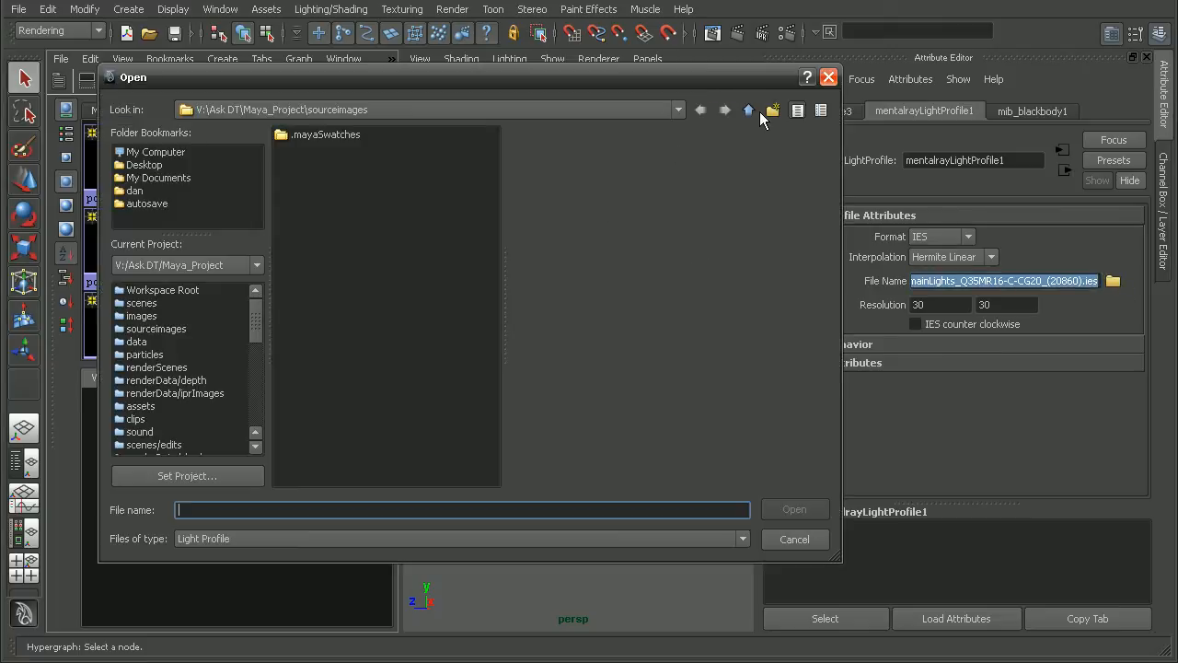
left_click(747, 110)
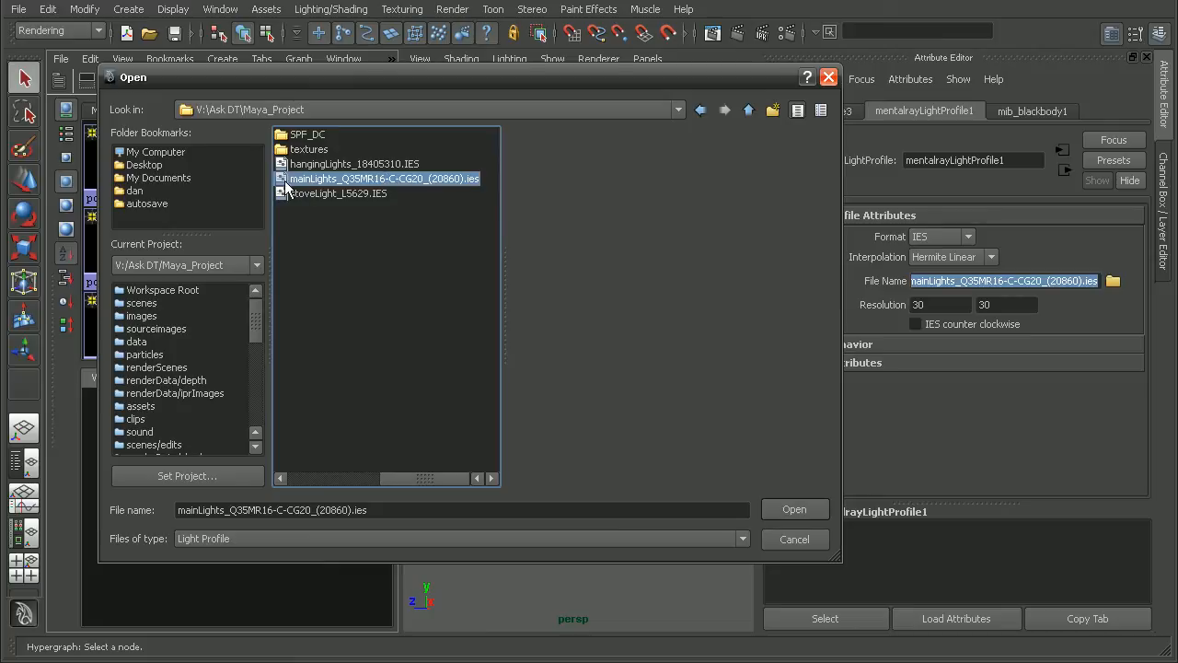
left_click(793, 508)
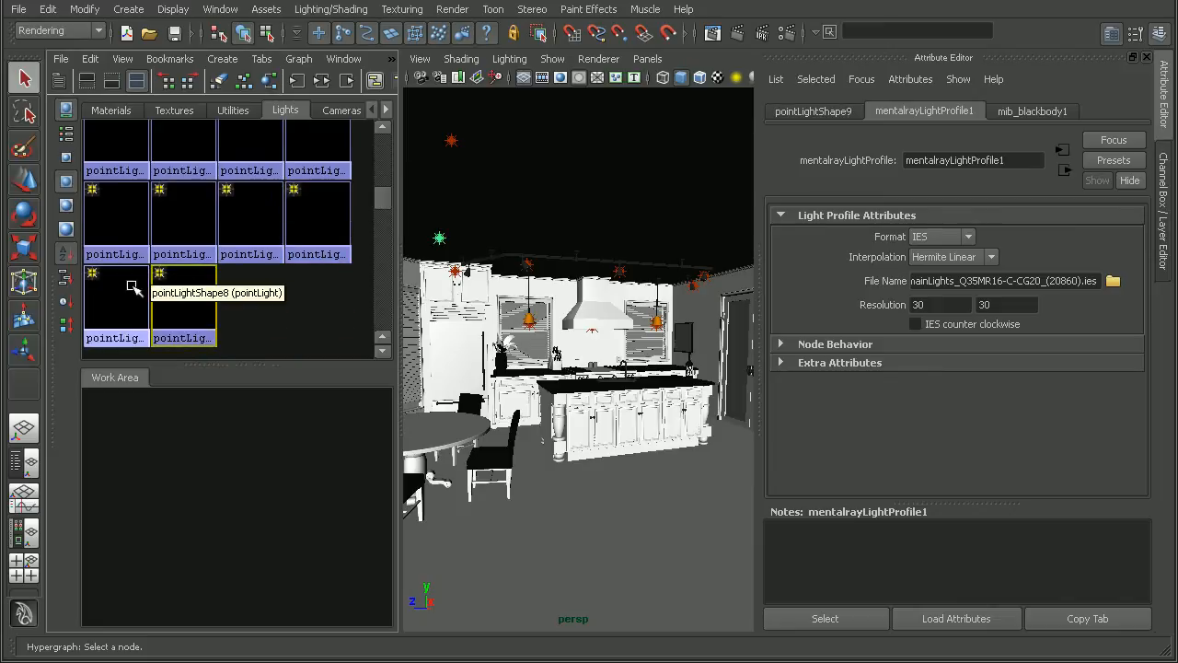
mouse_move(250, 221)
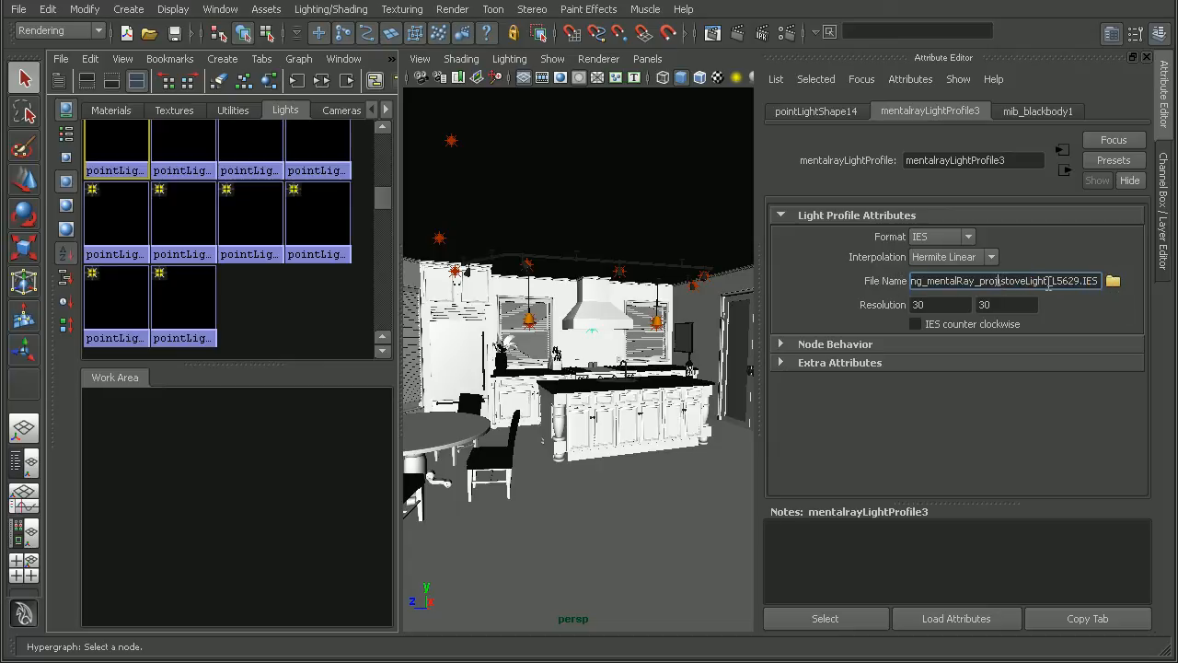
Step: Re-link mentalrayLightProfile3 to stoveLight_15629.IES from the project folder
left_click(1112, 280)
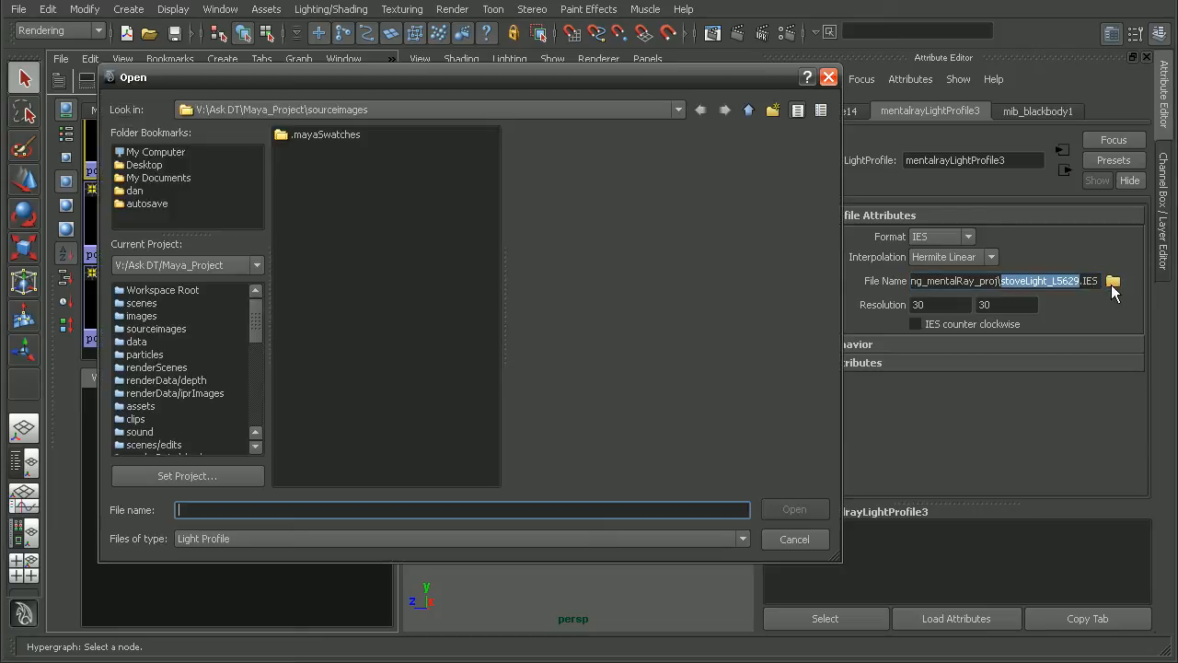
left_click(747, 110)
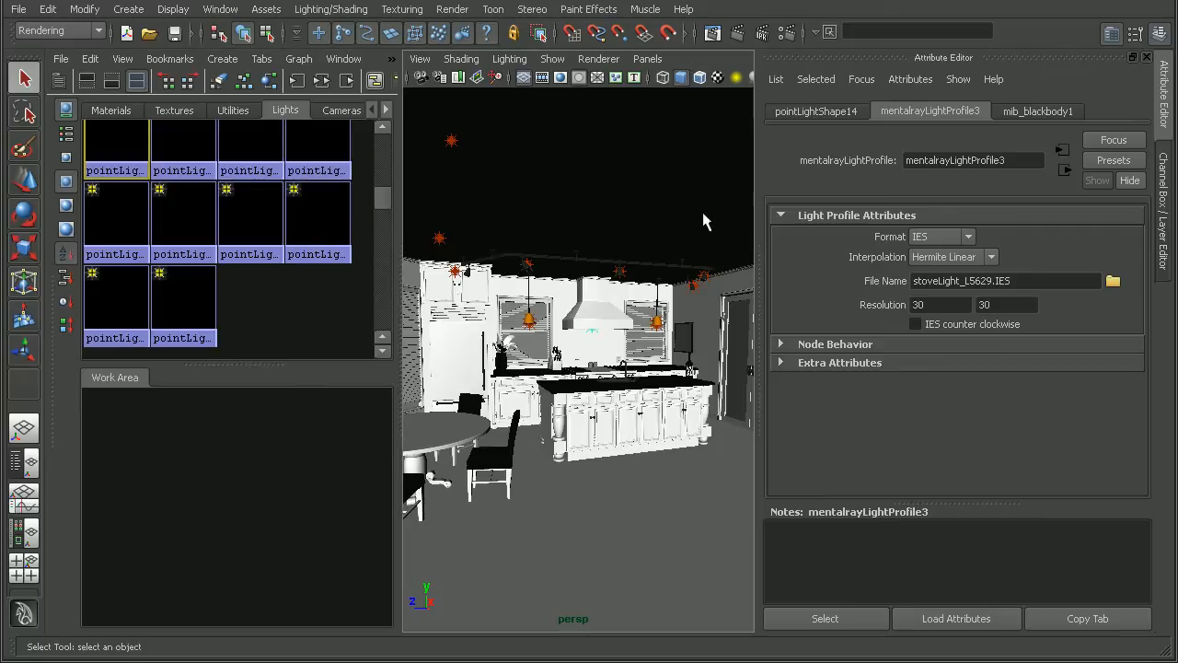
mouse_move(508, 517)
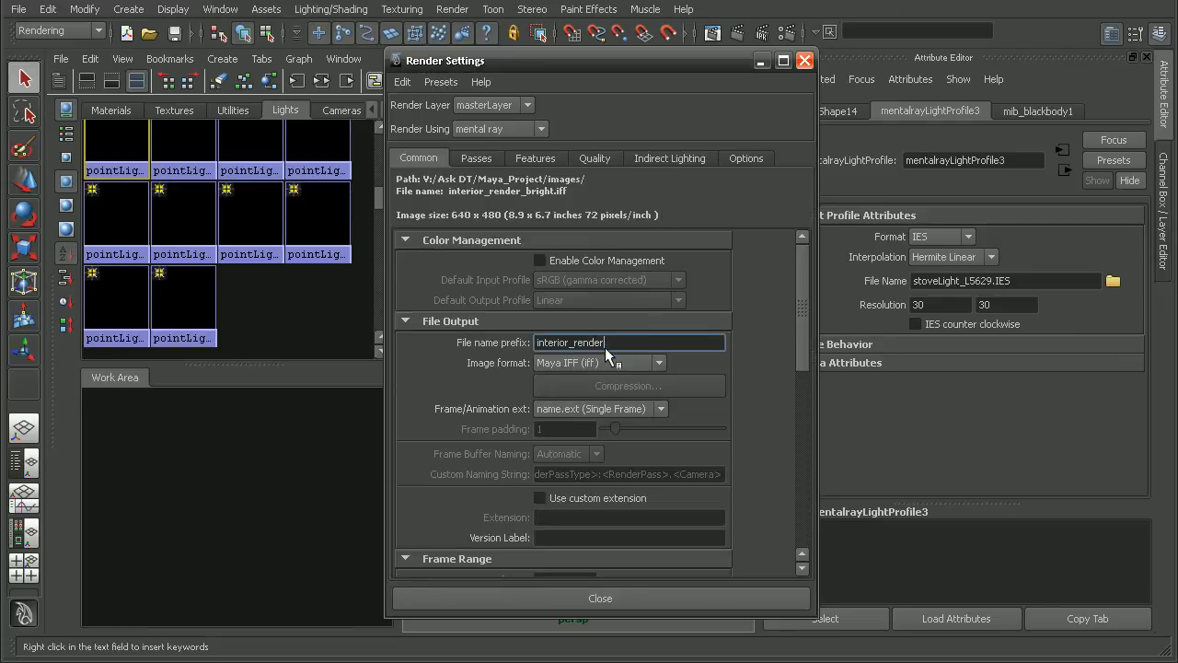
mouse_move(571, 438)
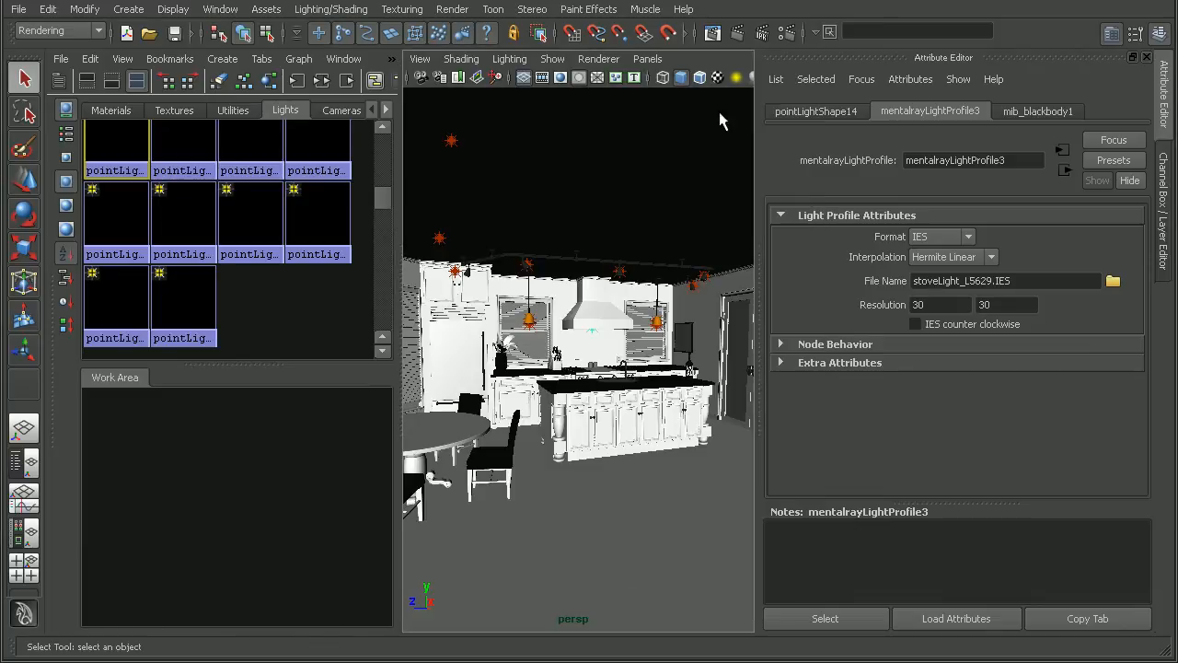
Step: Bring up the Render menu to start a batch render of the kitchen scene
left_click(453, 9)
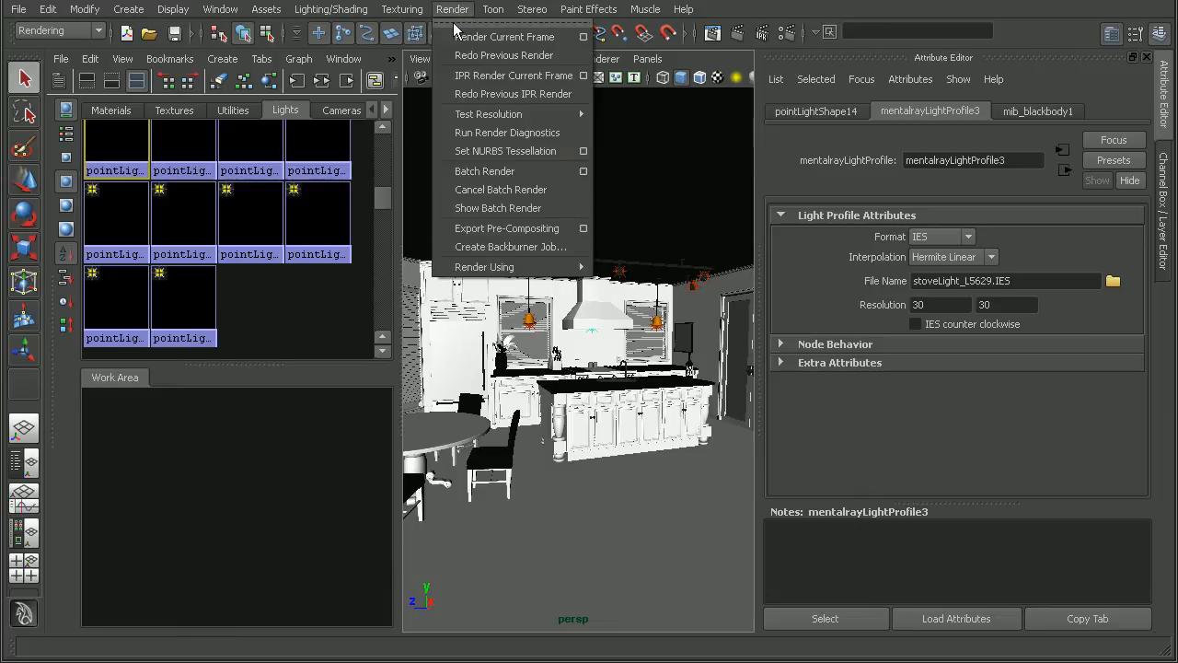
mouse_move(486, 171)
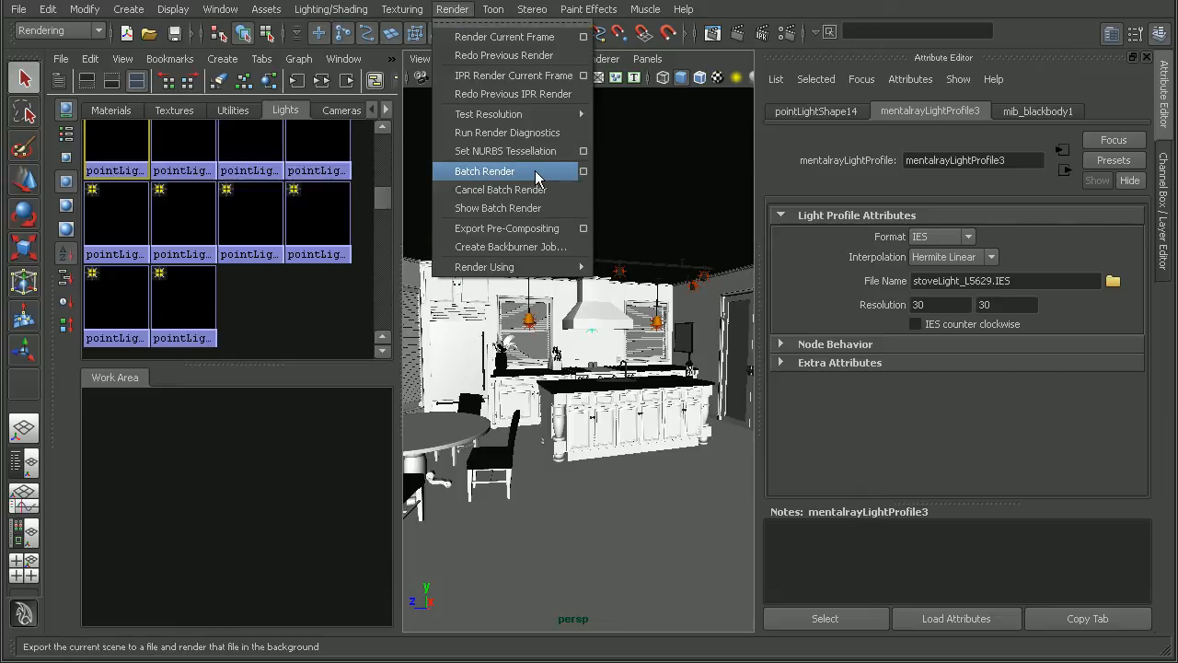
mouse_move(543, 180)
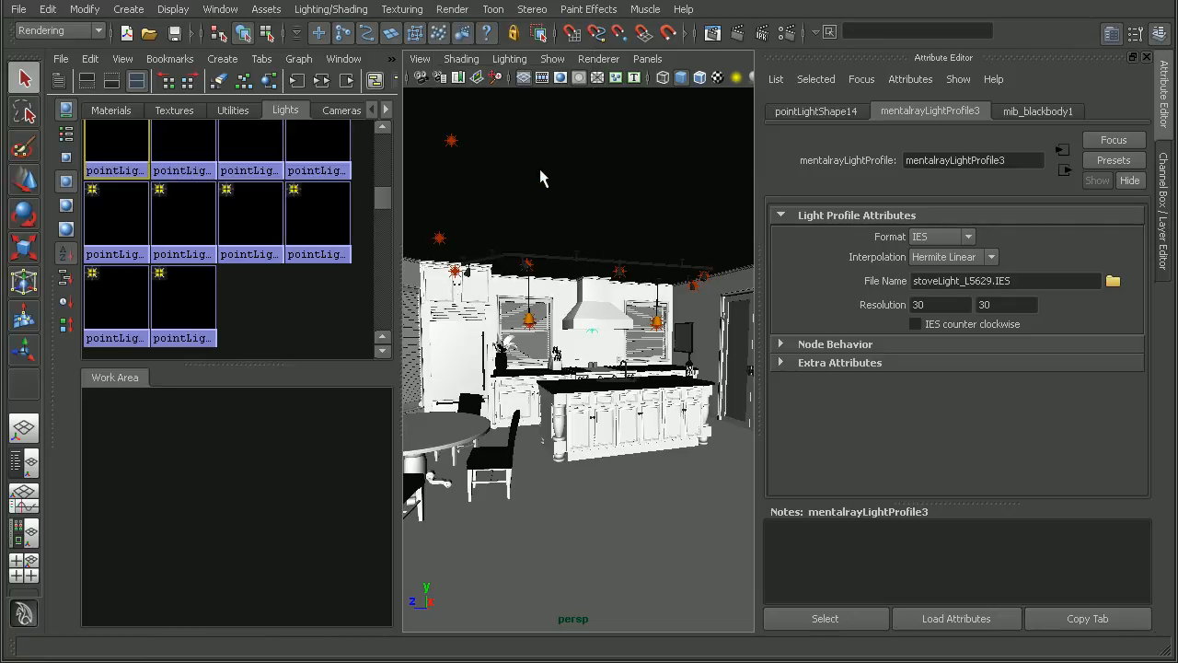
mouse_move(677, 261)
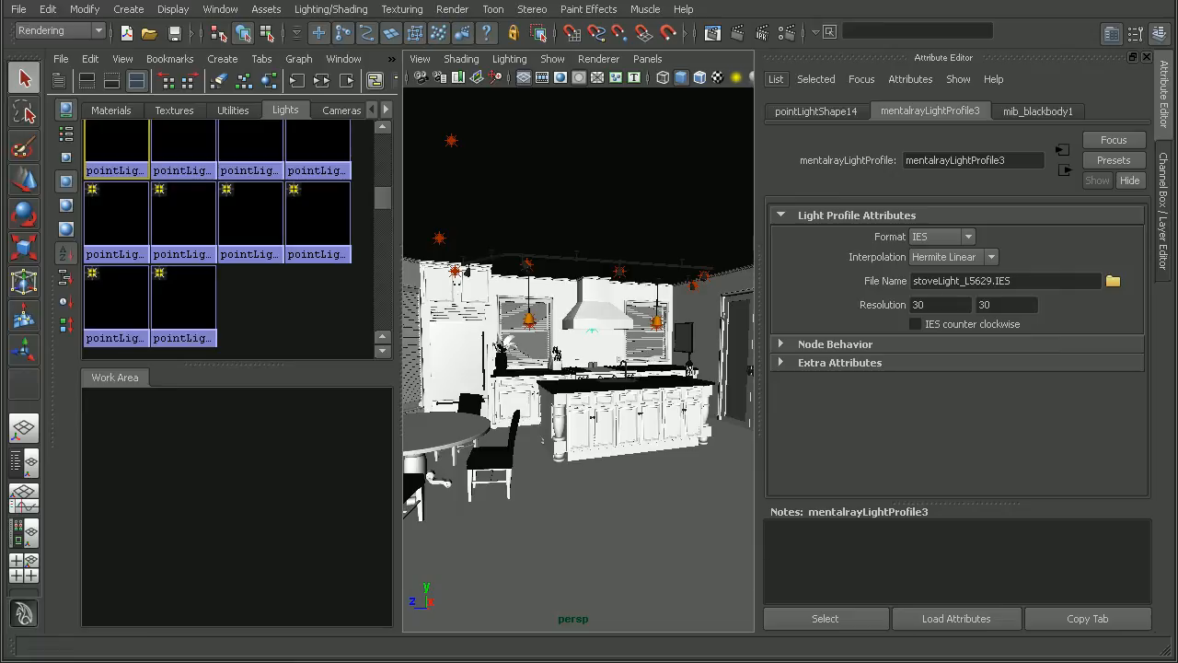
Step: View the new interior_render.iff from the images folder in FCheck
left_click(1112, 280)
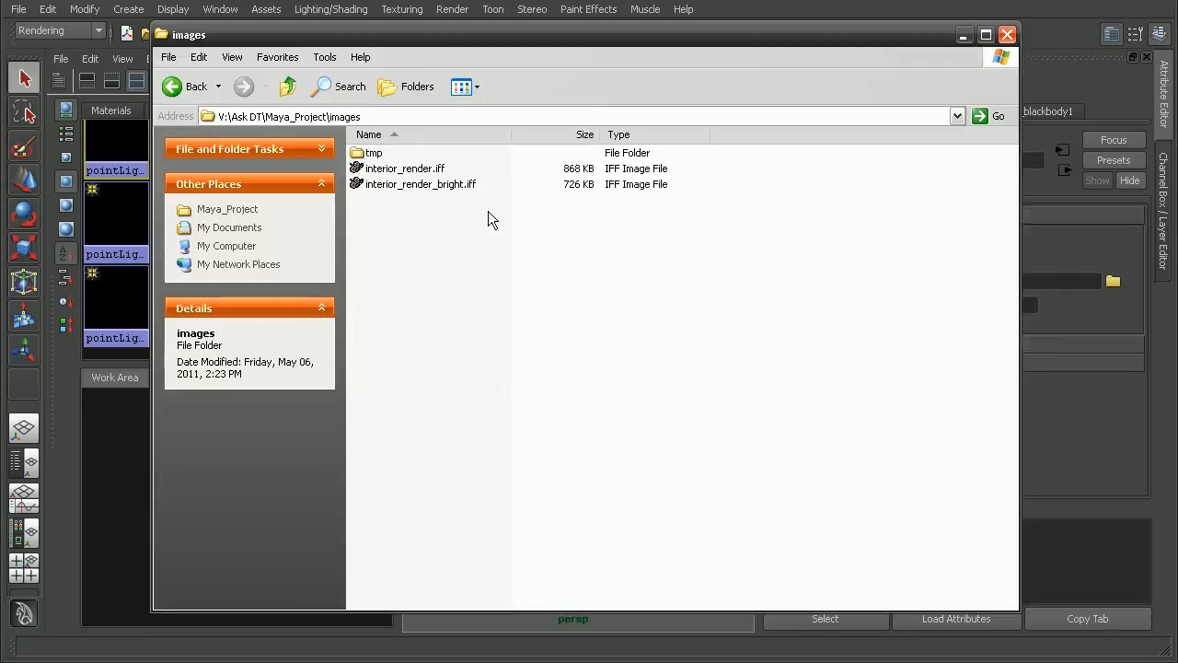
left_click(403, 168)
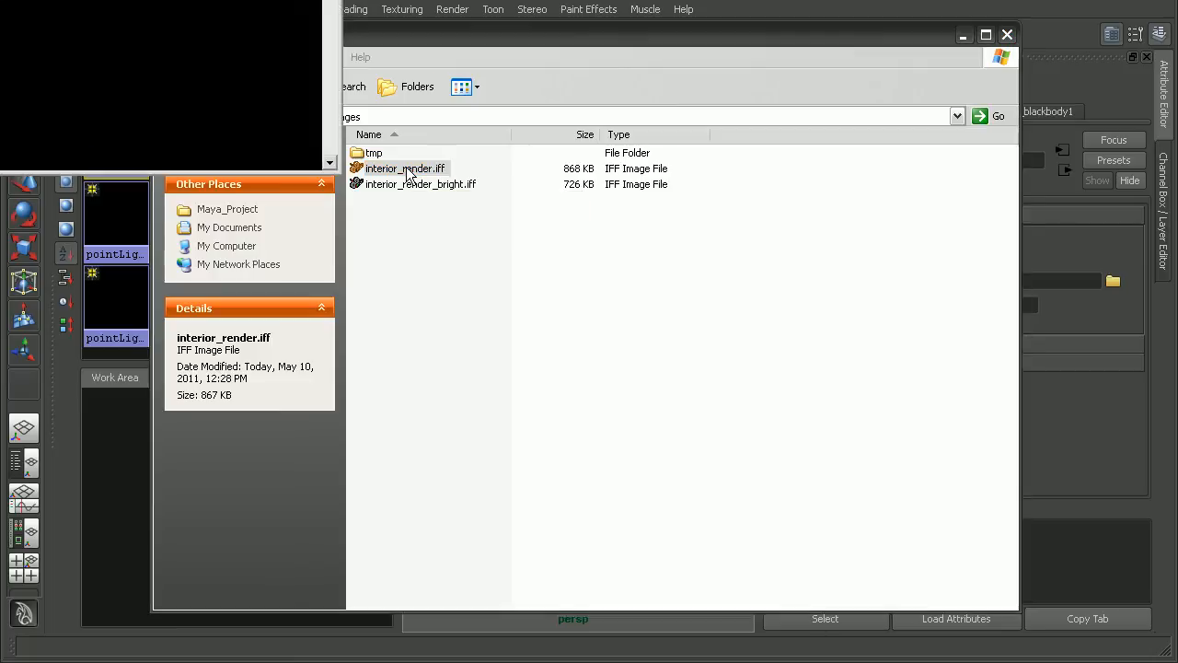
double_click(403, 170)
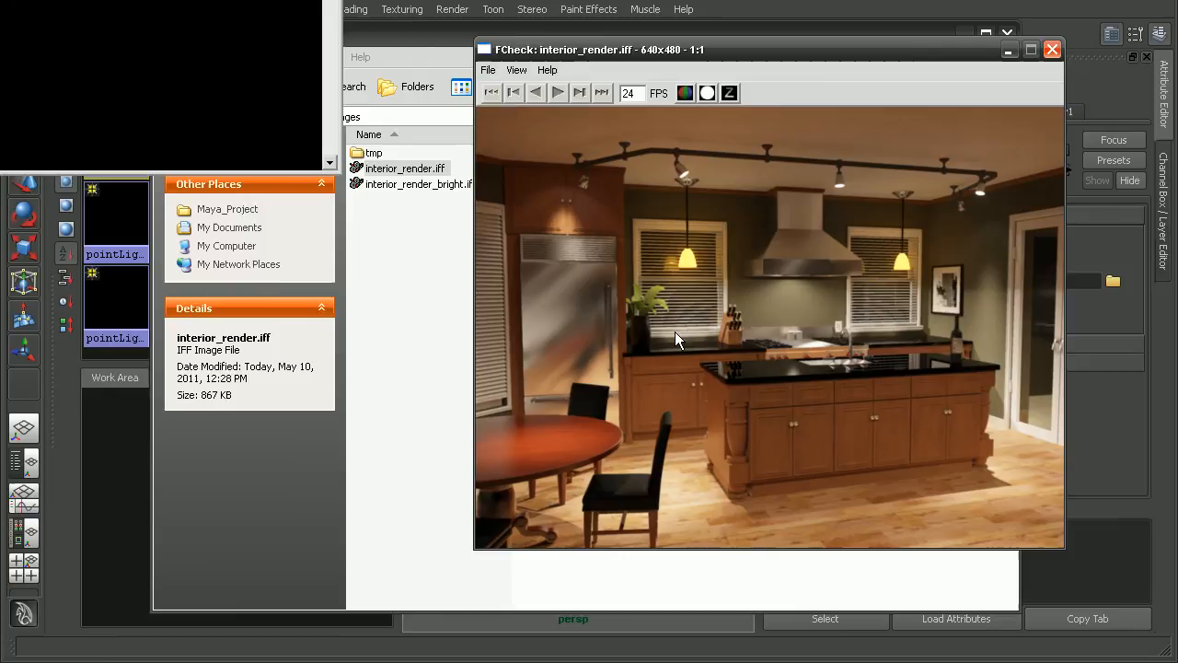
mouse_move(814, 453)
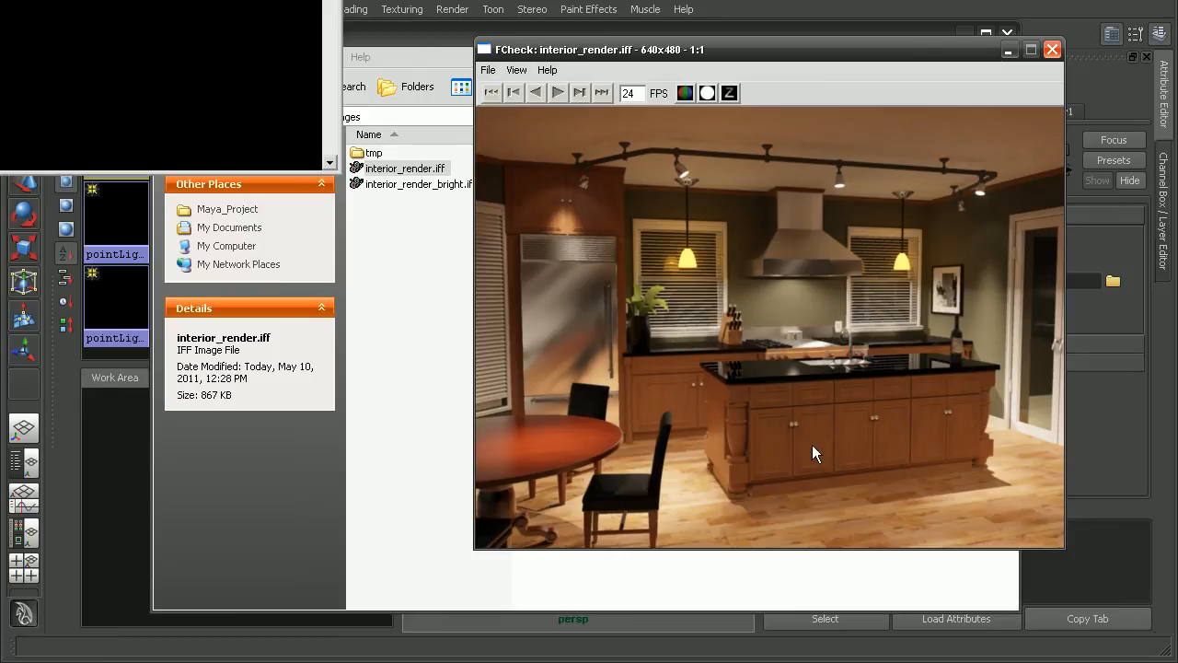
mouse_move(679, 175)
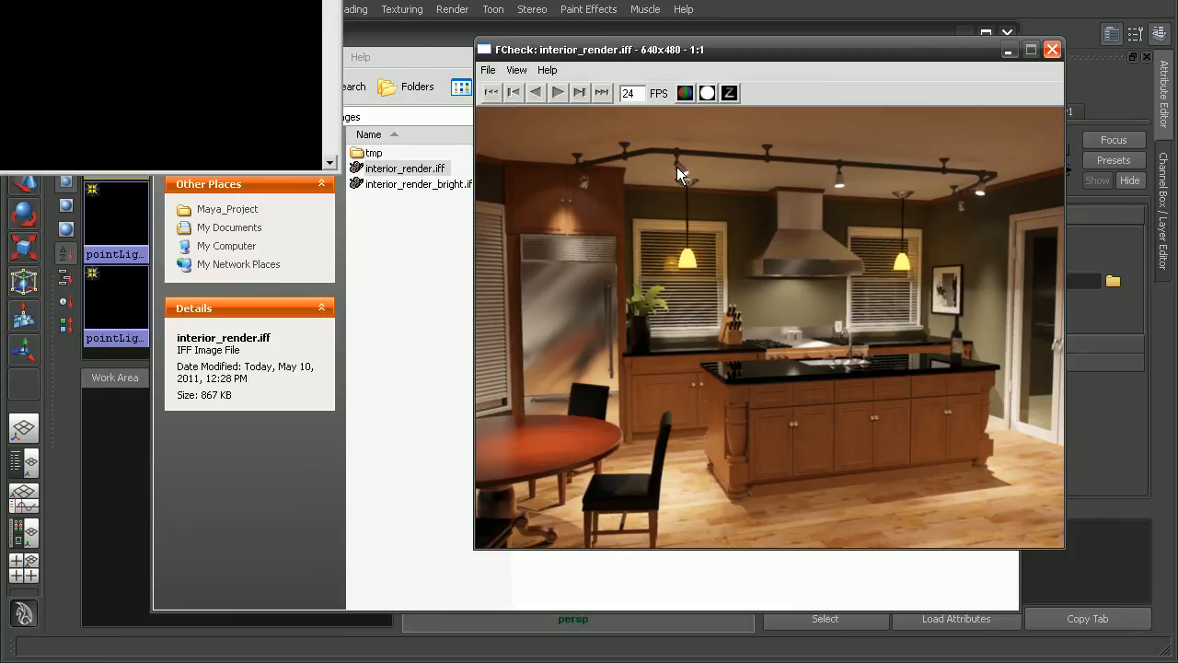
mouse_move(690, 188)
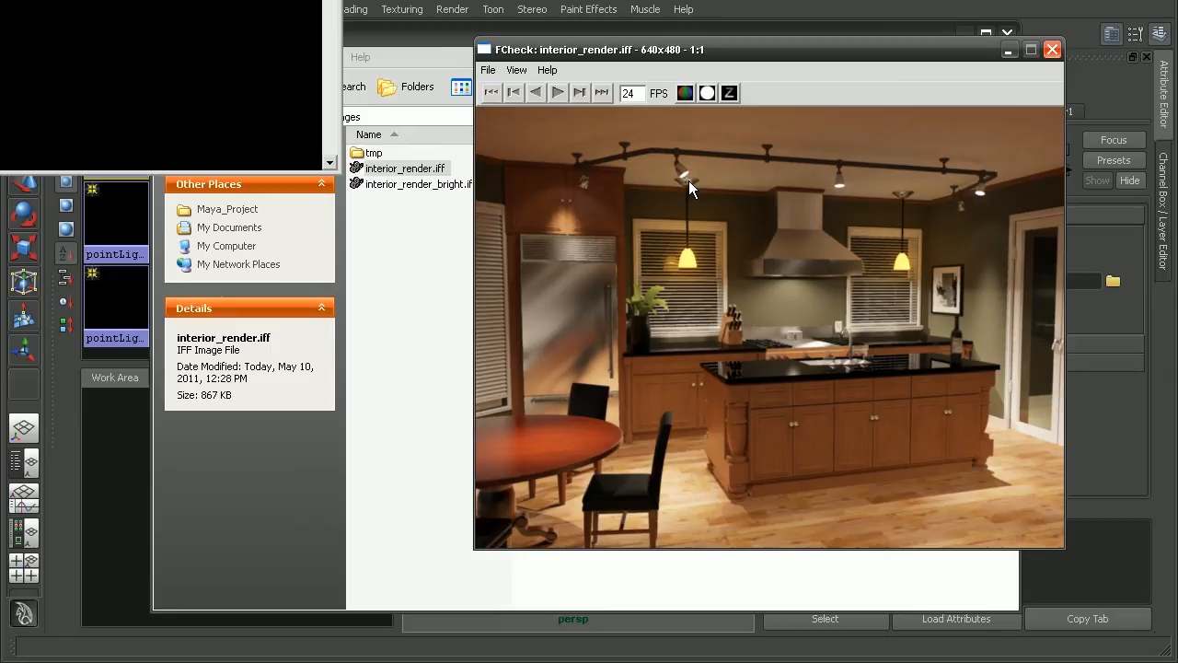
mouse_move(839, 296)
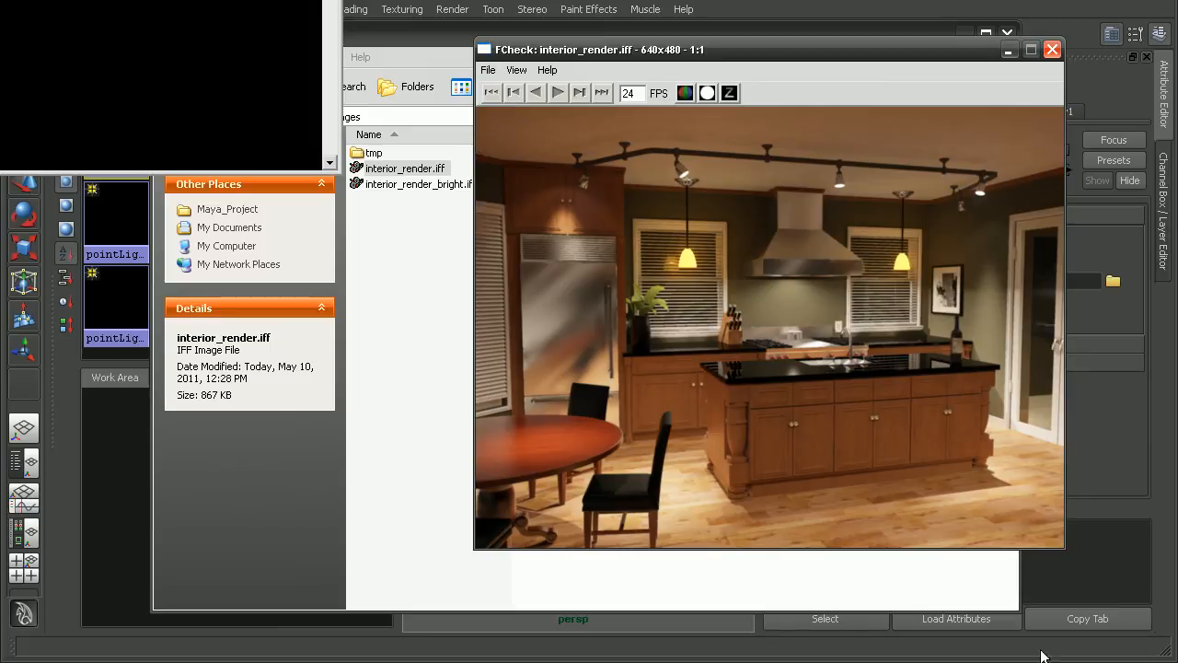
Step: Show interior_render_bright.iff in a second FCheck window beside the new render
double_click(412, 184)
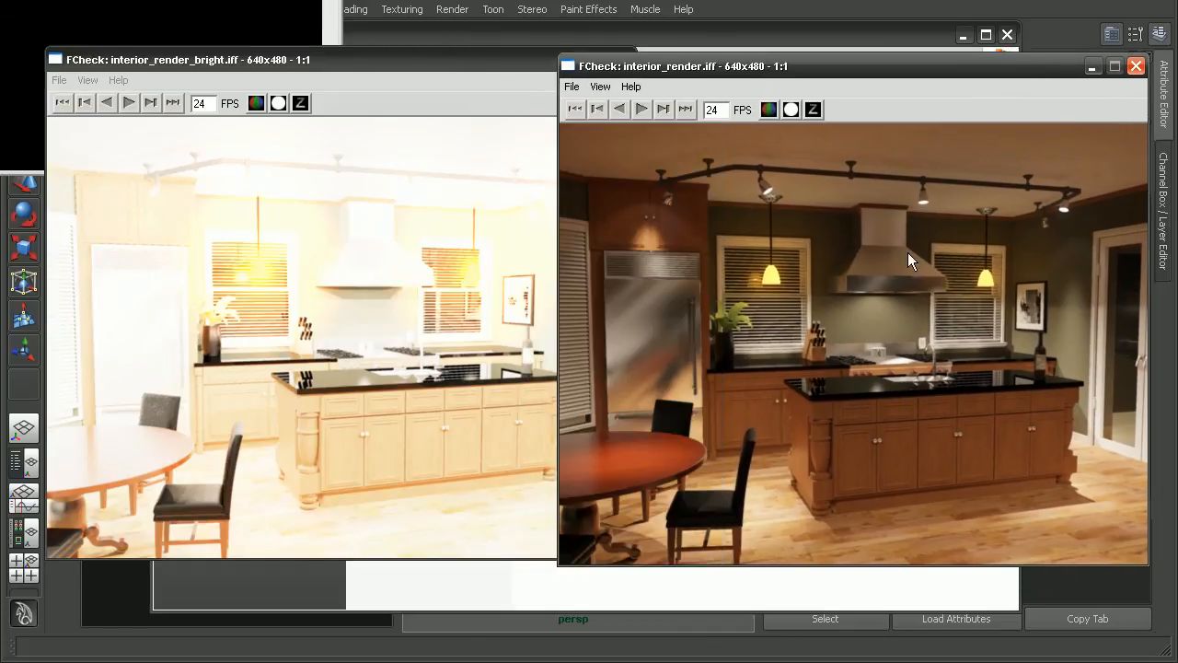
mouse_move(817, 464)
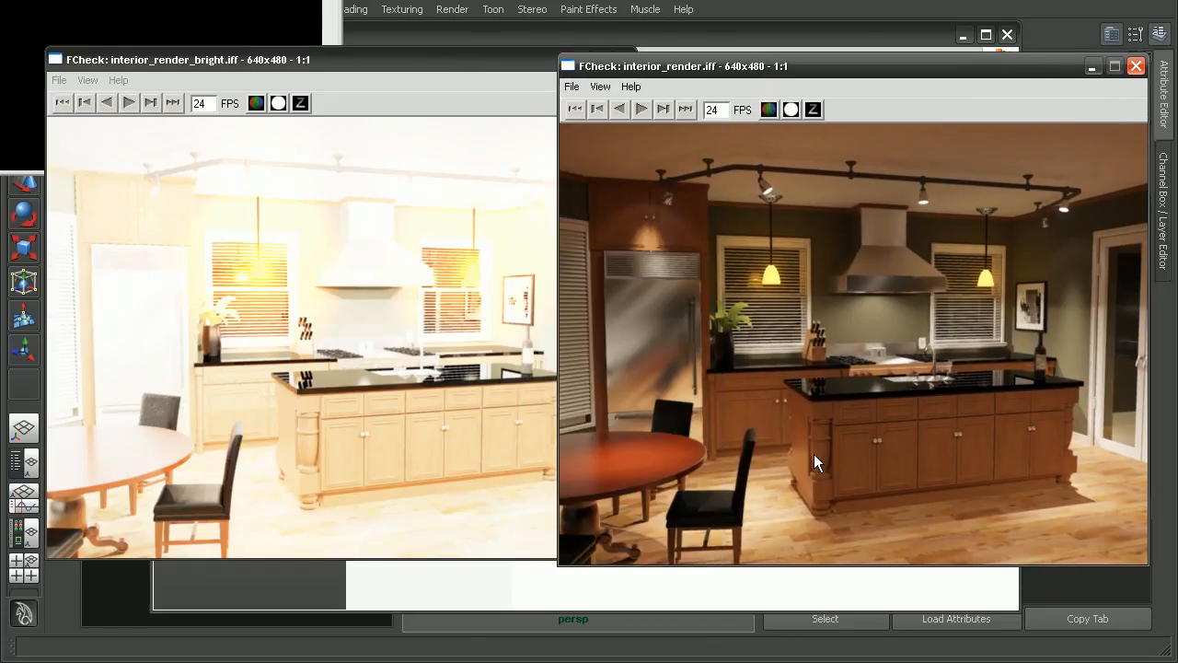
mouse_move(865, 163)
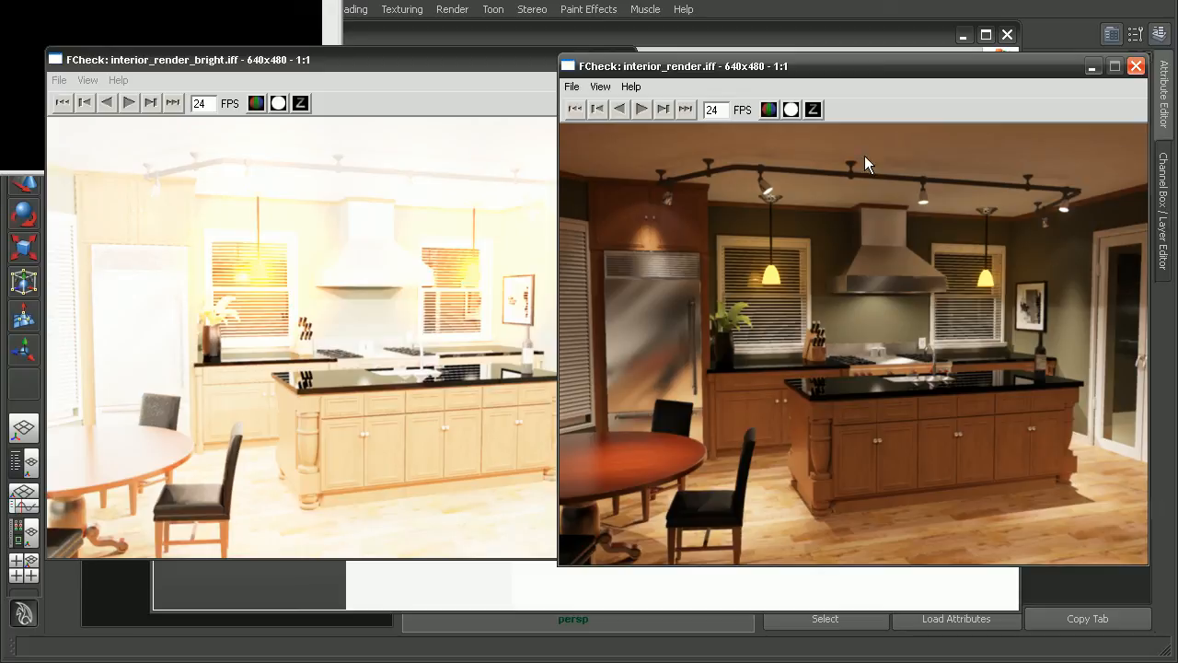
mouse_move(1065, 486)
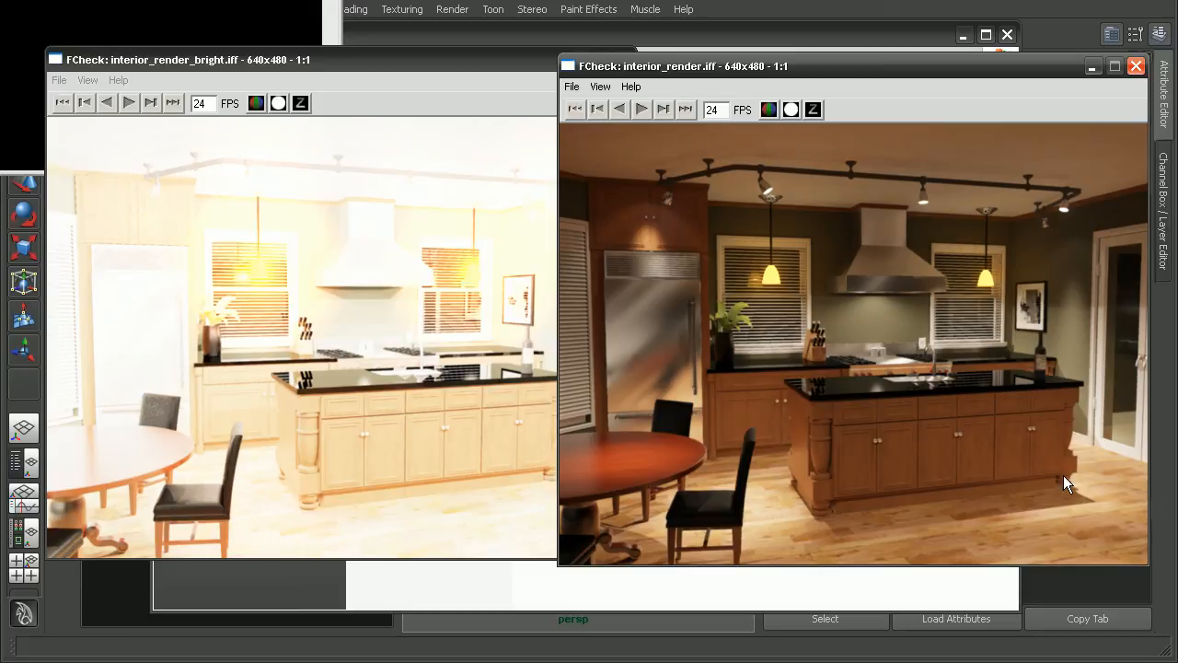
mouse_move(659, 217)
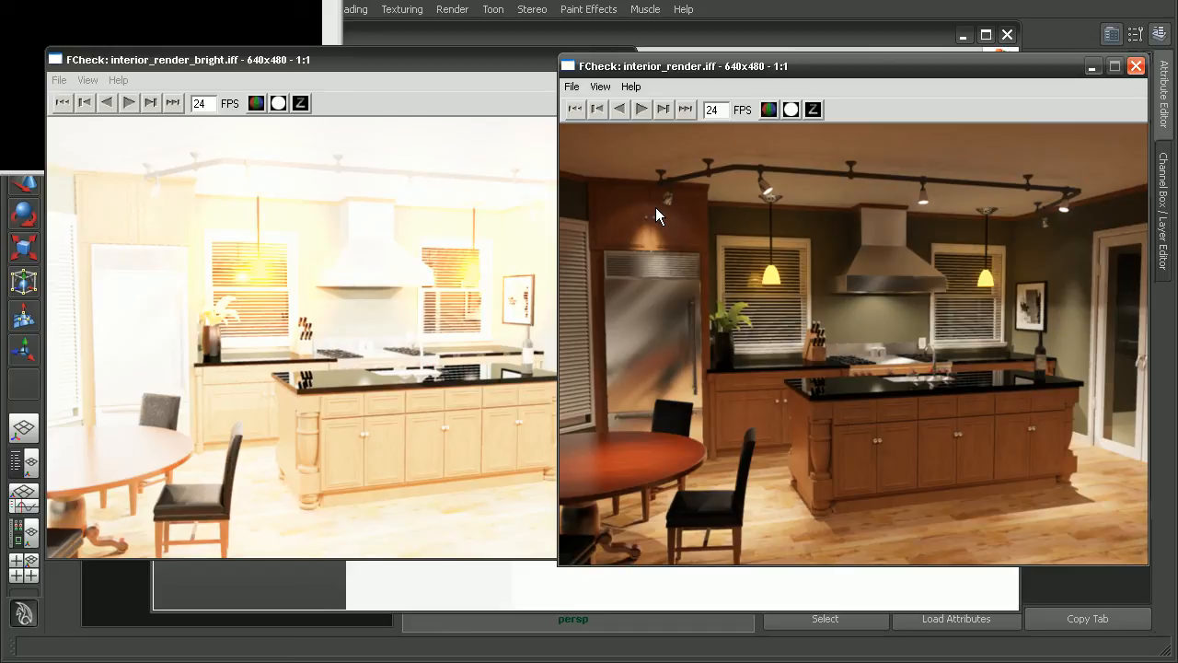
mouse_move(783, 232)
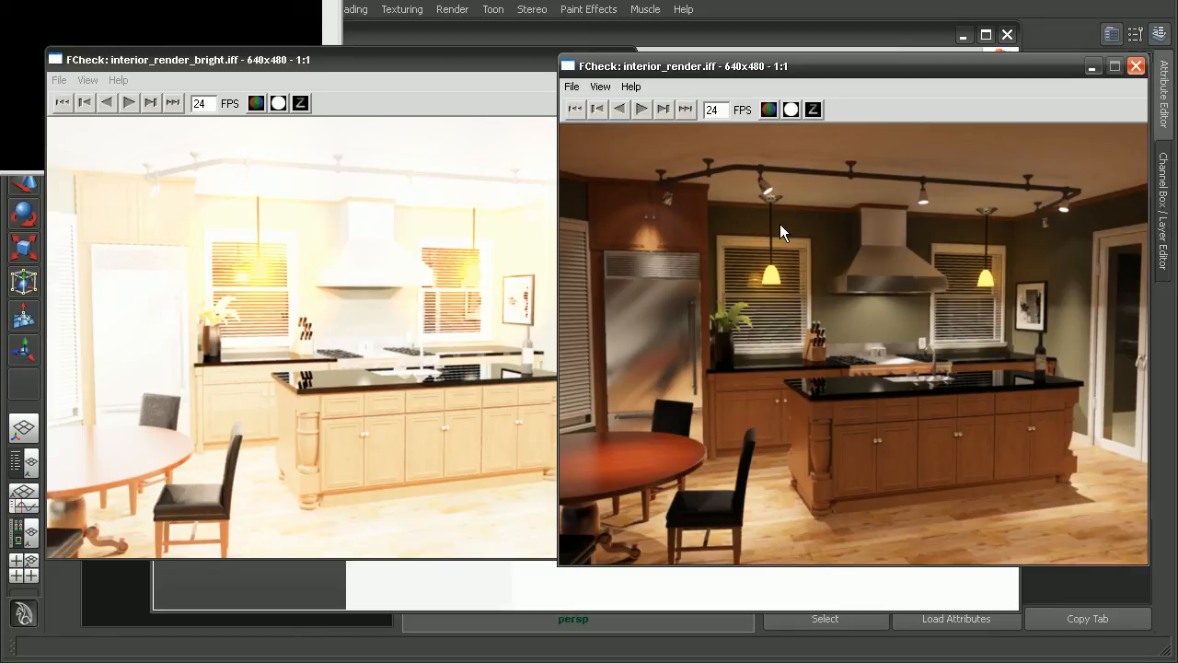
mouse_move(720, 204)
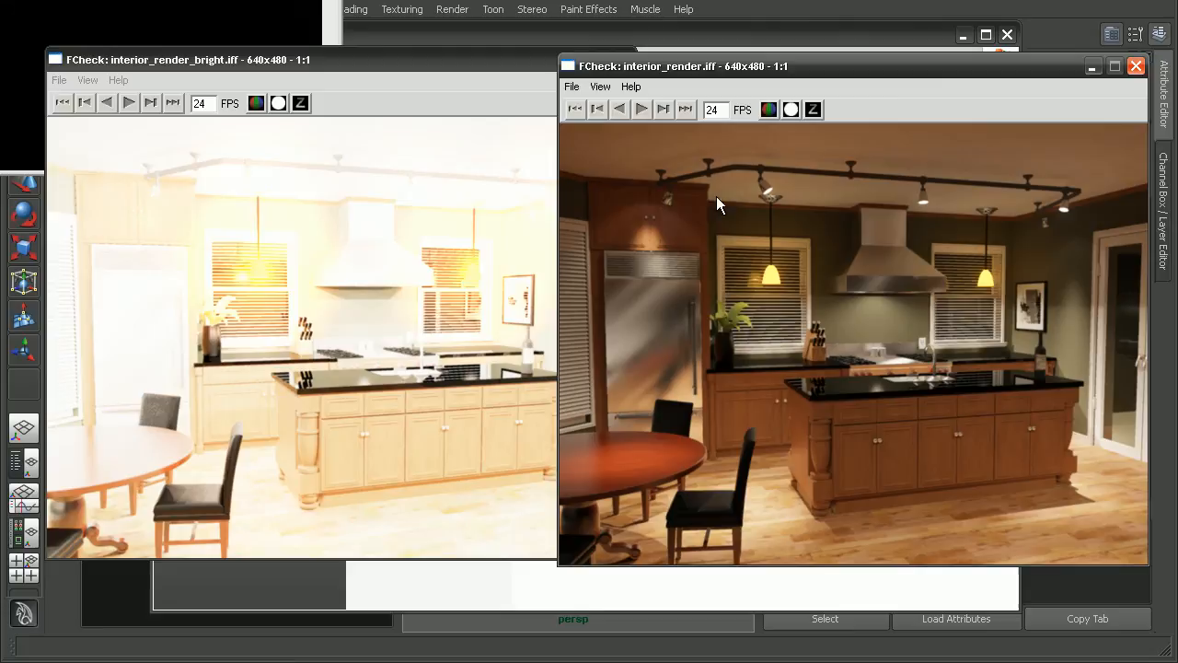
mouse_move(832, 449)
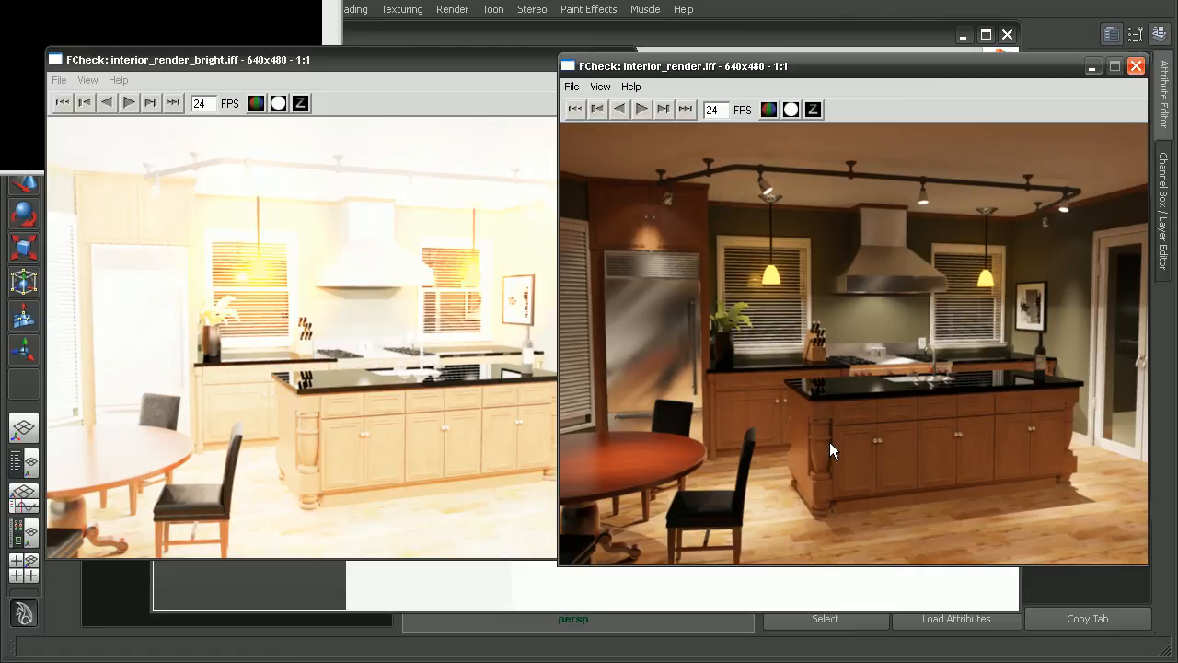